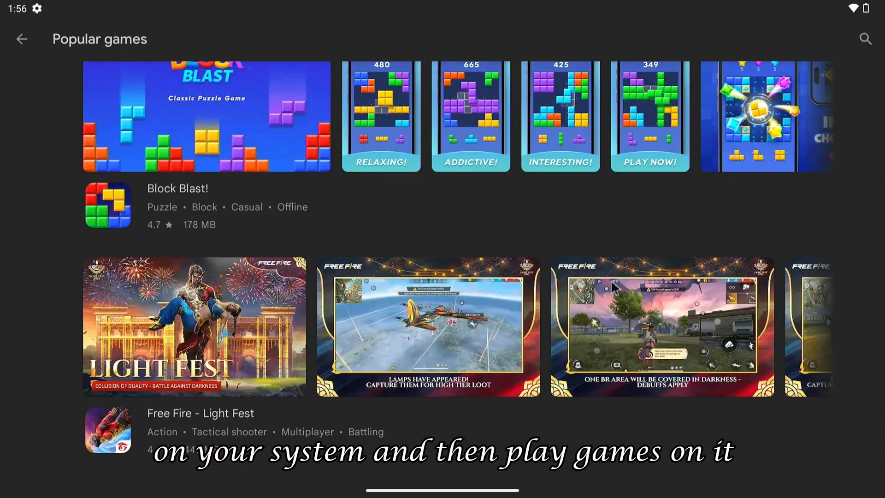
Step: Search Chrome for 'bliss' and open the official blissos.org result
scroll(up, 3)
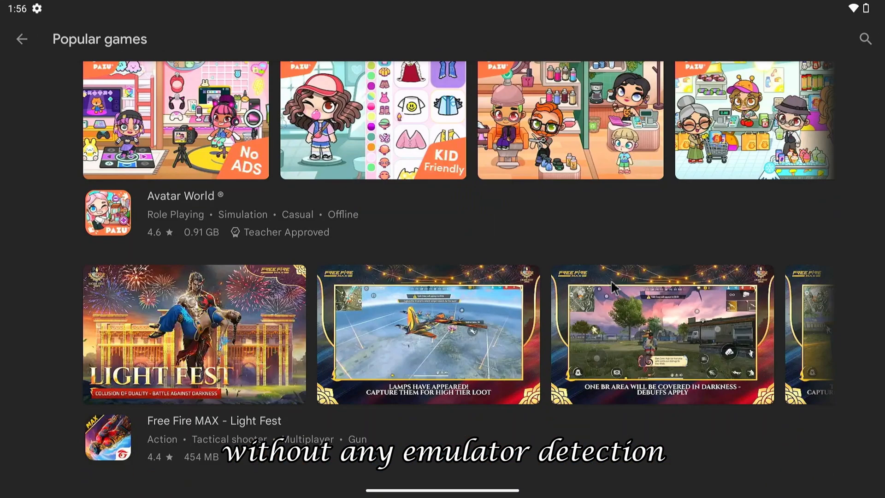
scroll(down, 3)
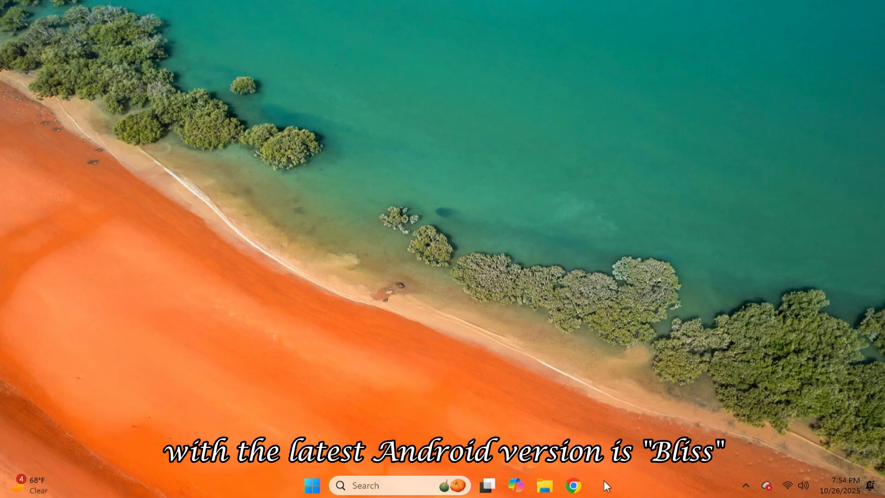
click(573, 485)
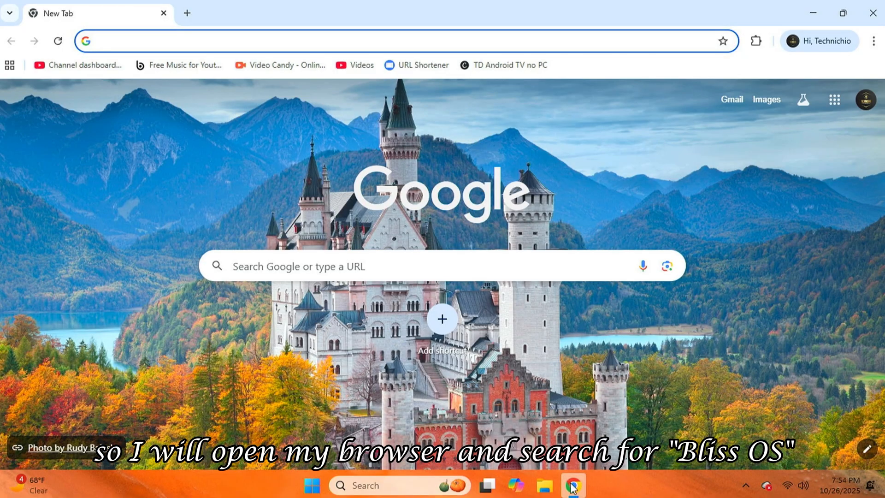
text(bliss)
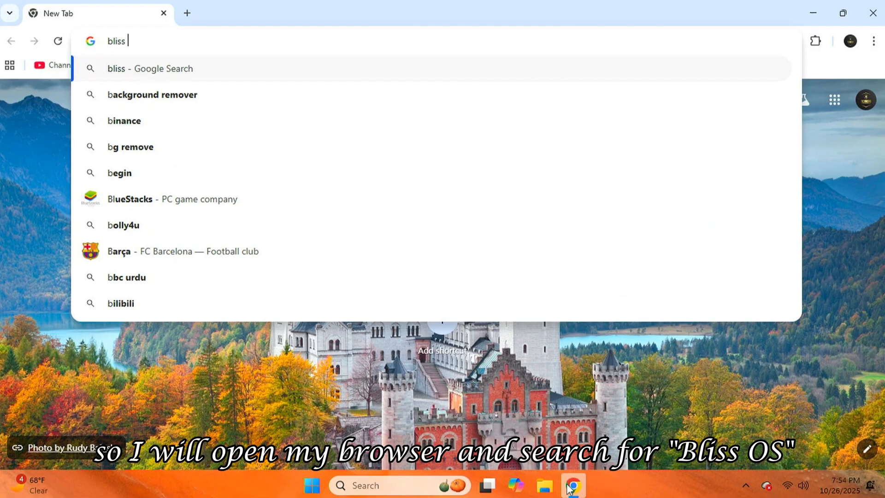
key(Return)
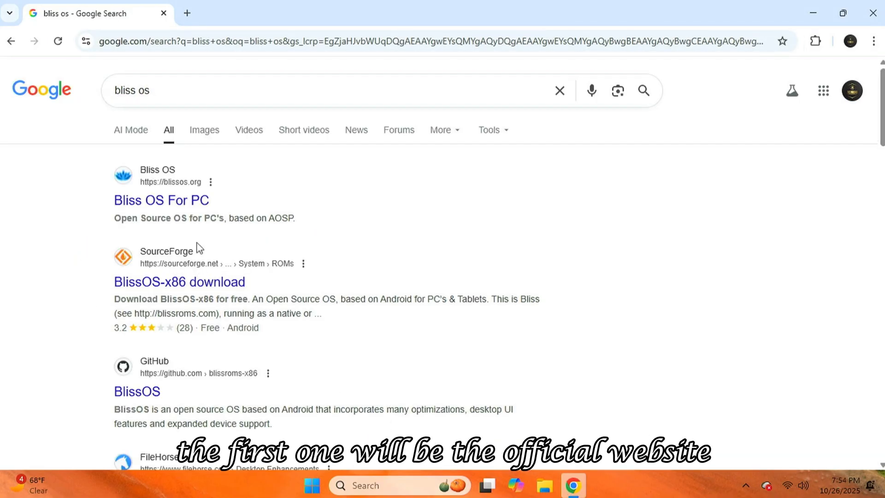
click(160, 200)
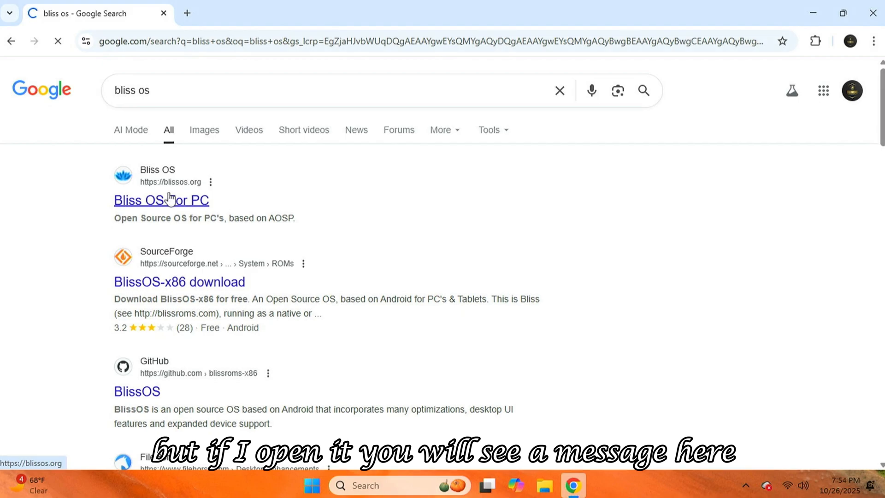
click(160, 200)
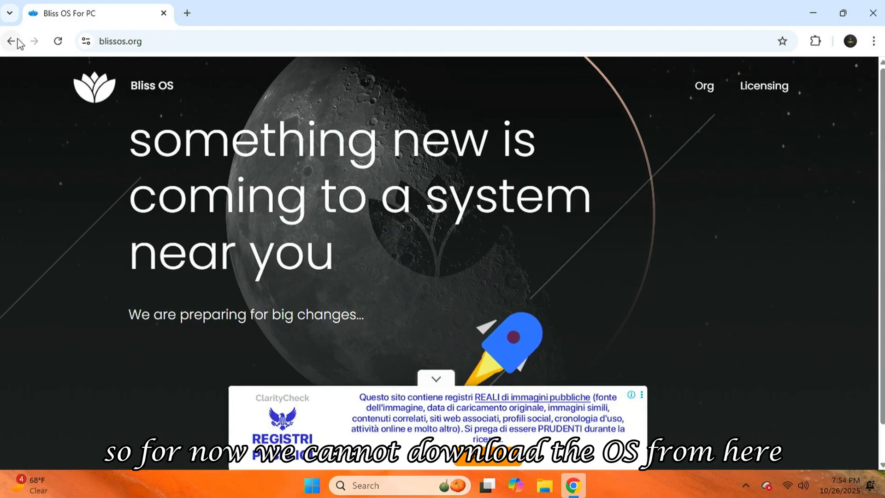
Step: Go back to the results, start the Bliss OS ISO Free Download from FileHorse and hide the download manager
click(11, 41)
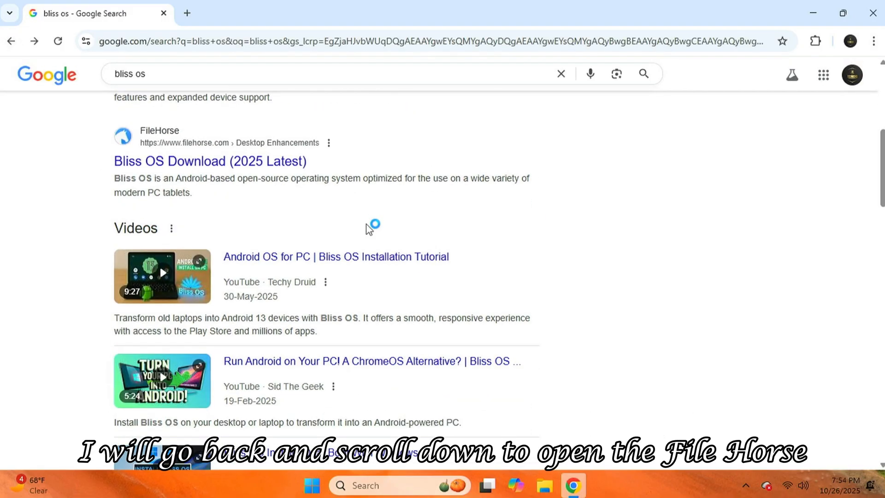
mouse_move(287, 165)
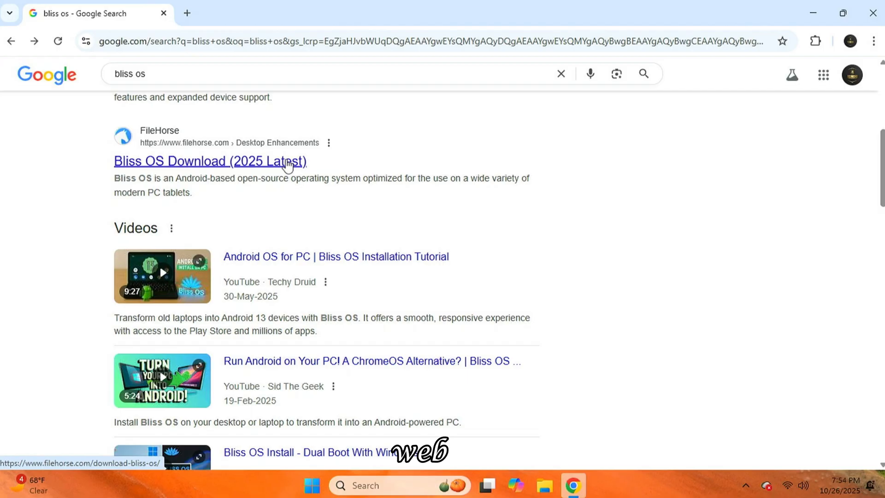
click(210, 161)
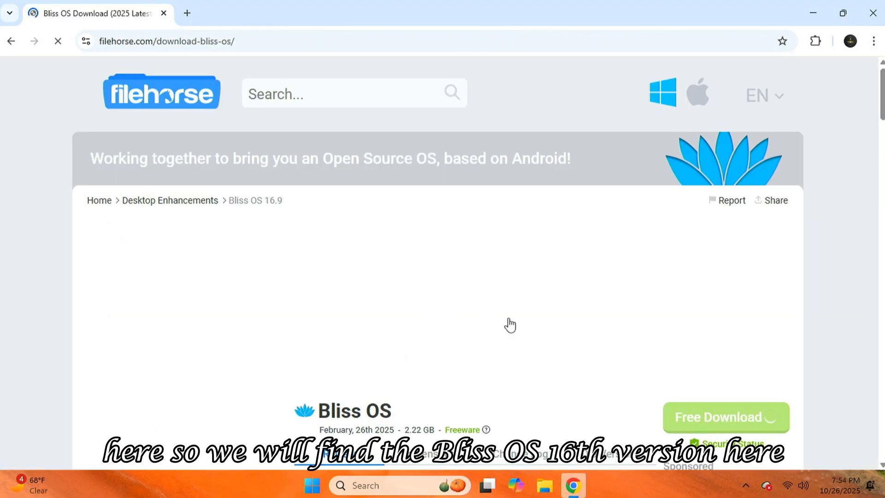
scroll(down, 3)
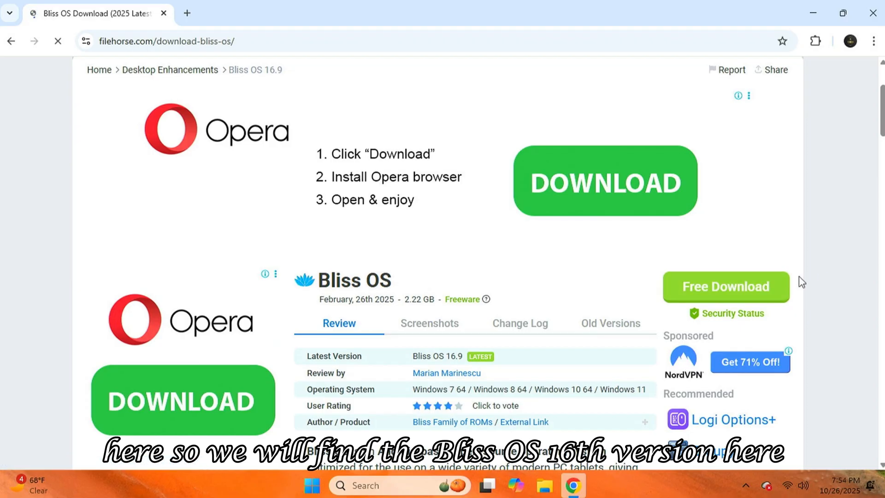
click(725, 286)
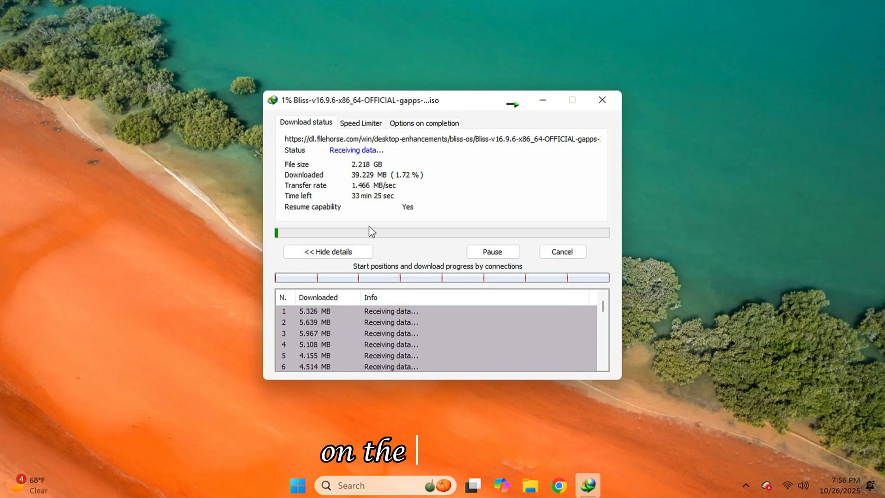
click(491, 251)
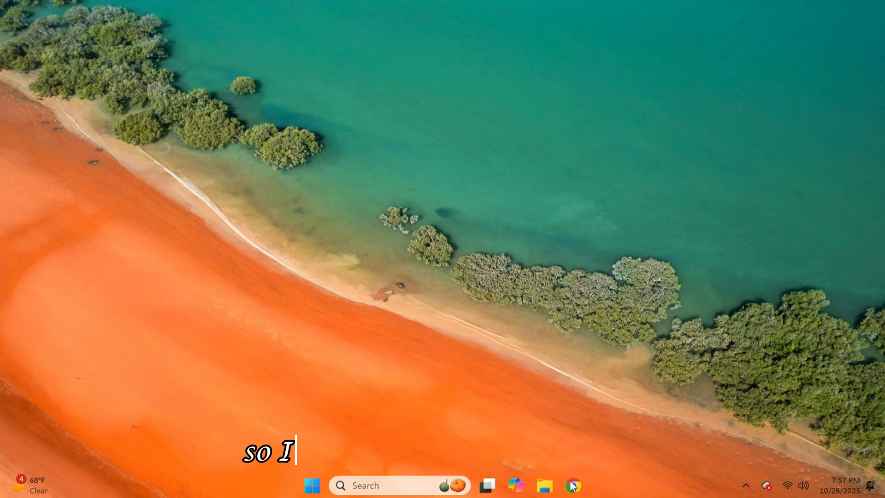
Step: Launch rufus-4.11 from Downloads\Programs, allowing the UAC prompt
click(543, 486)
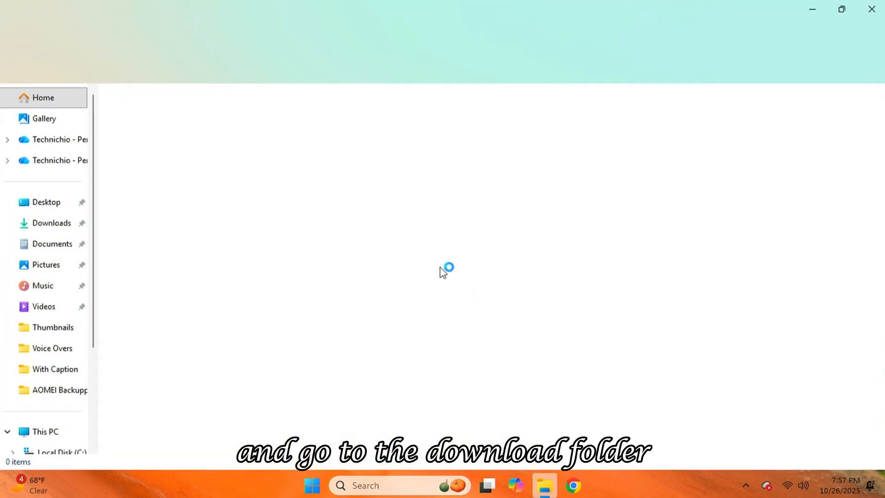
click(51, 222)
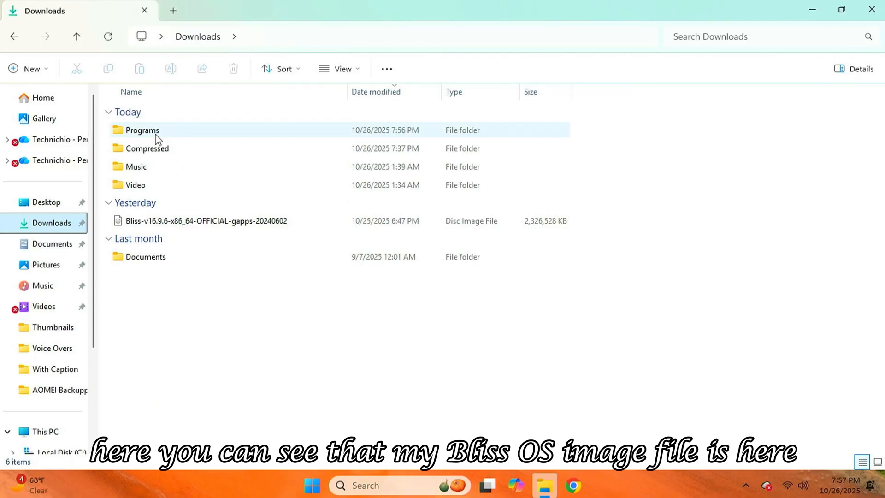
click(142, 130)
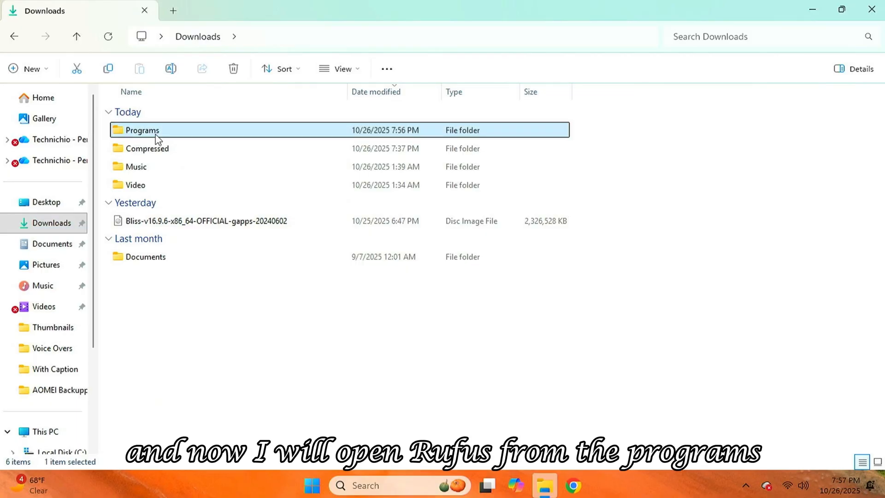
double_click(141, 130)
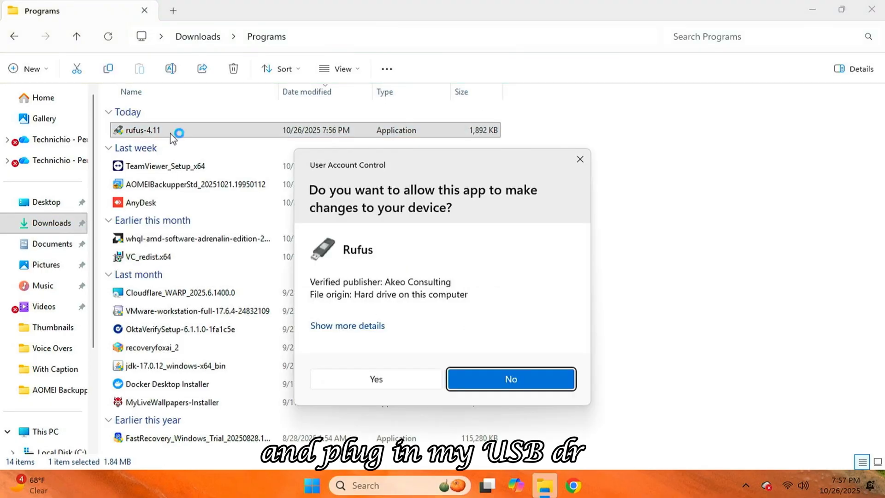
click(510, 379)
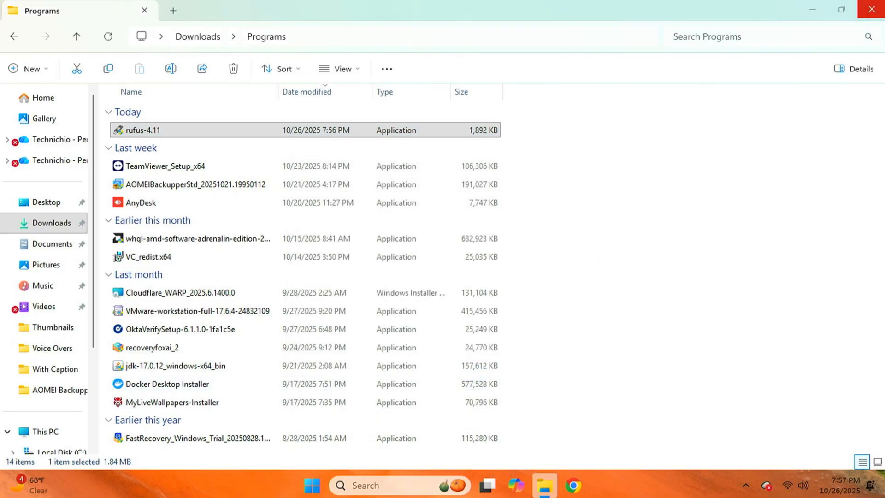
double_click(142, 130)
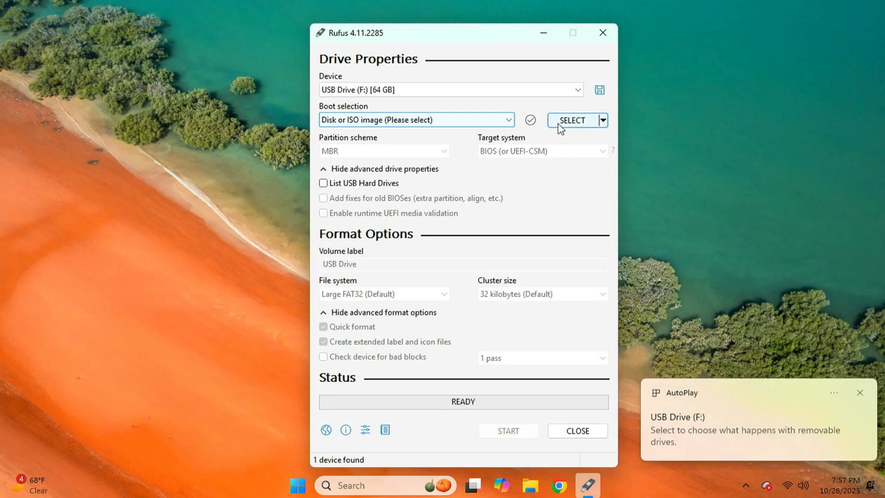
Step: Choose the Bliss-v16.9.6 ISO from Downloads as Rufus's boot image
click(572, 120)
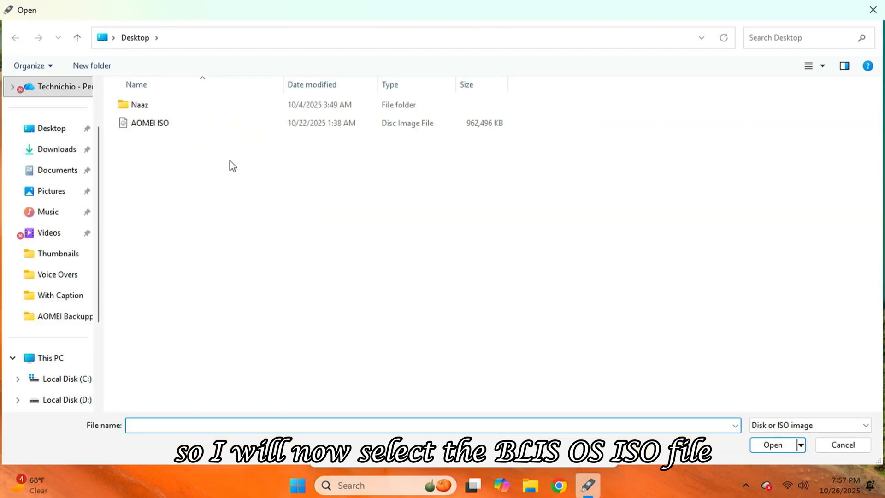
click(57, 149)
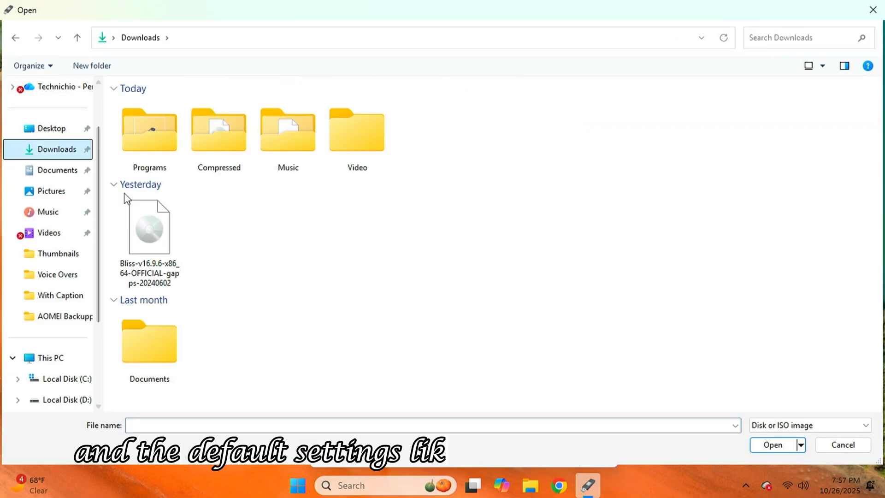
click(773, 444)
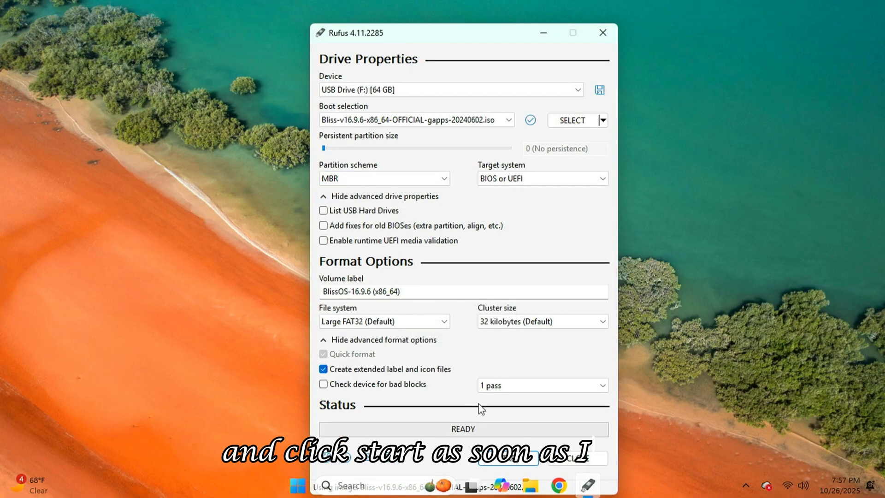
Step: Start the write in ISO Image mode, accepting the bootloader and data-destruction warnings
click(506, 458)
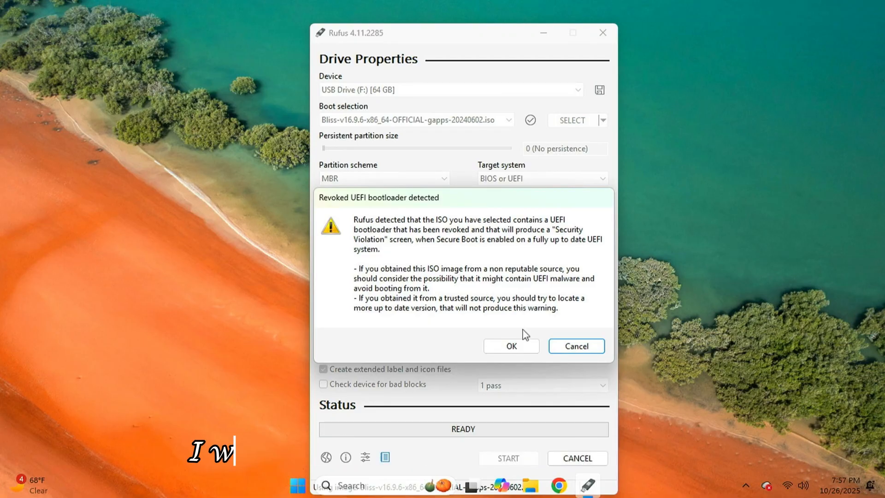
mouse_move(510, 346)
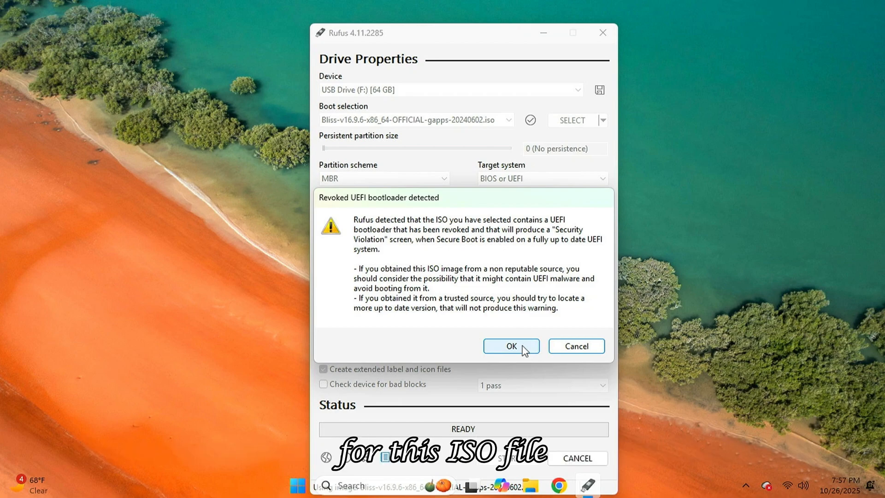
click(510, 346)
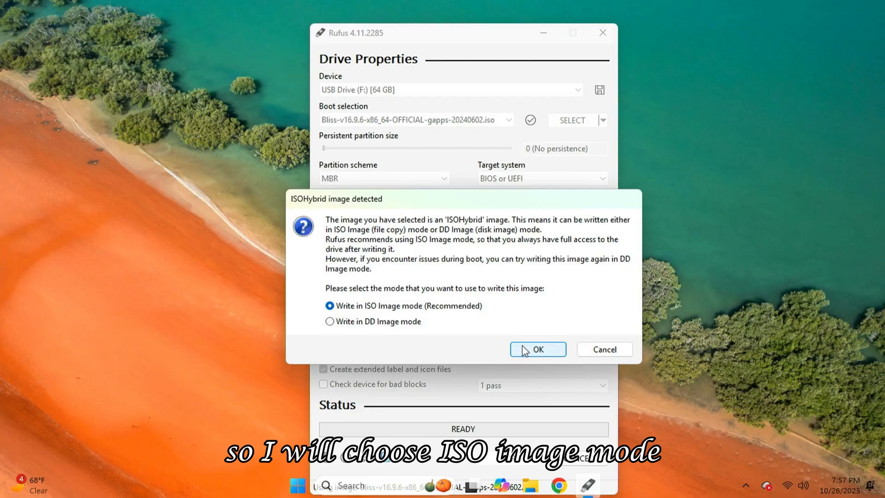
click(536, 349)
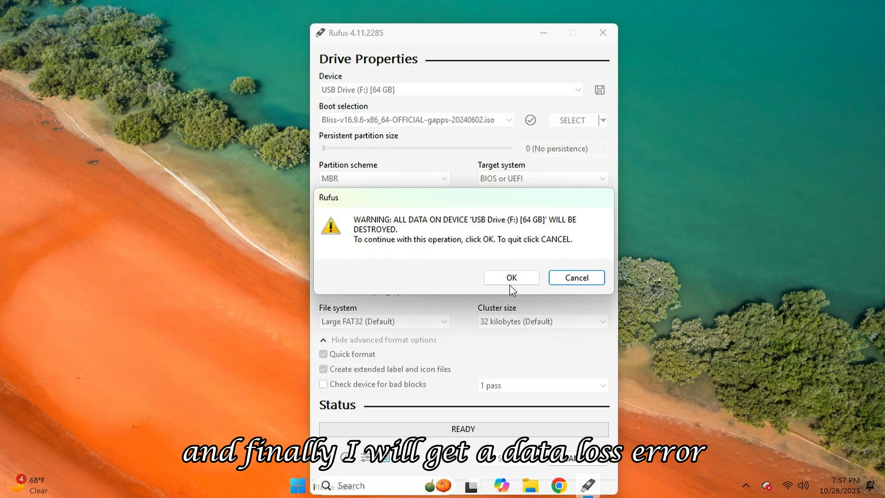
click(510, 278)
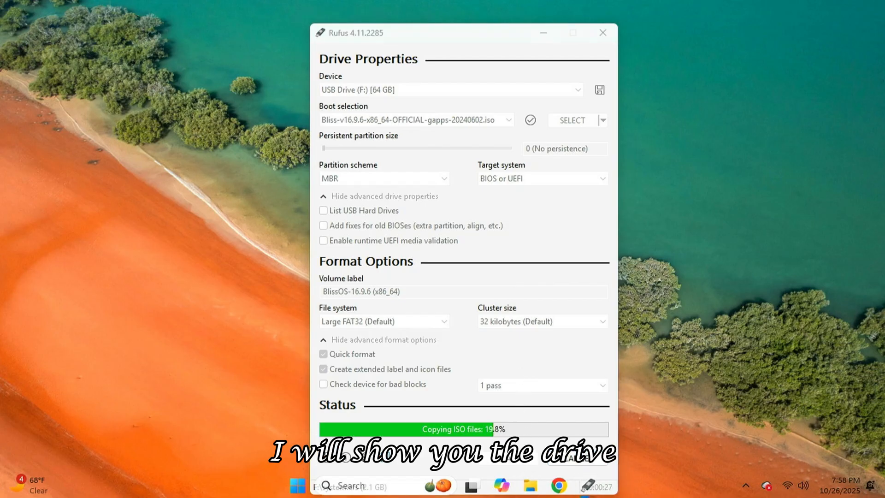
Step: Check in This PC that Local Disk (E:) is empty, then return to Rufus's progress
click(528, 486)
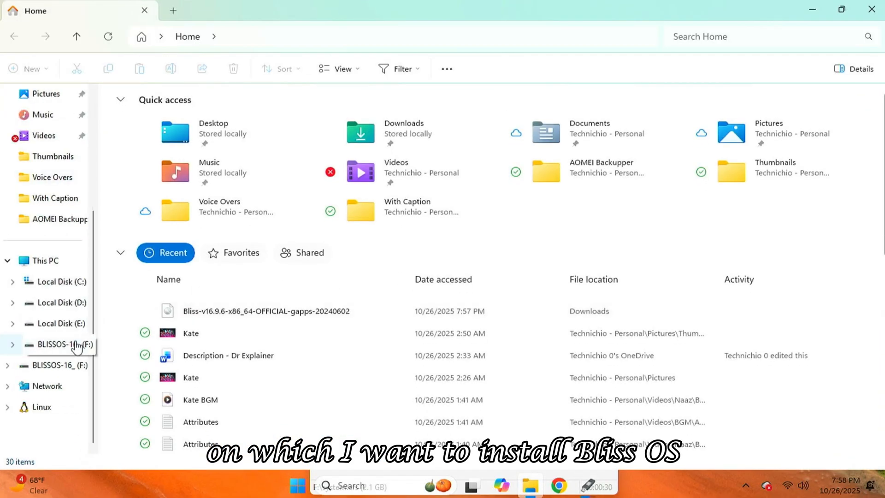
click(45, 260)
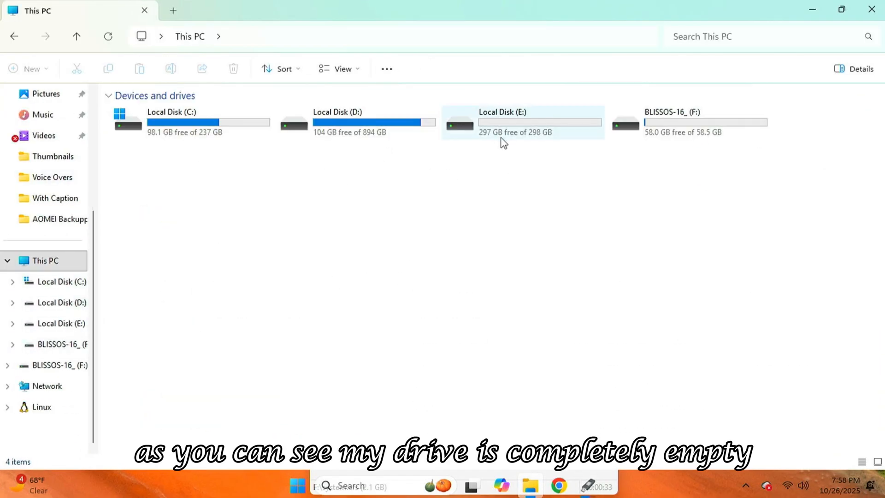
double_click(502, 121)
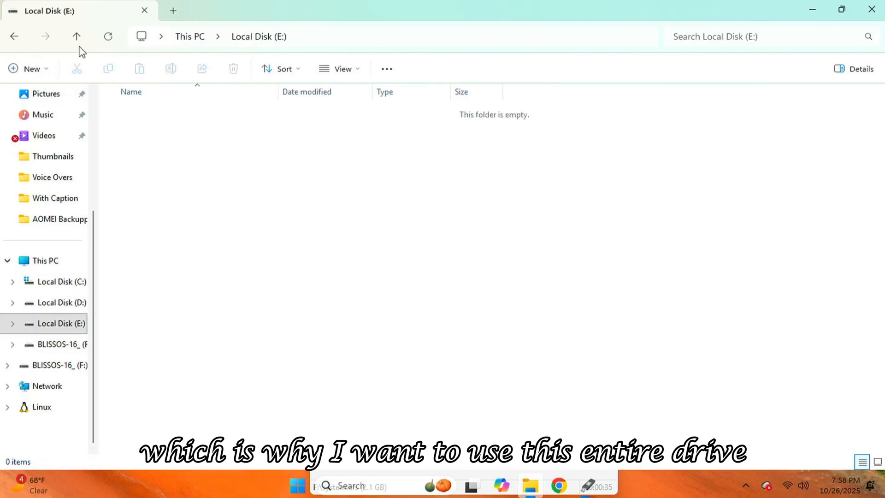
click(77, 36)
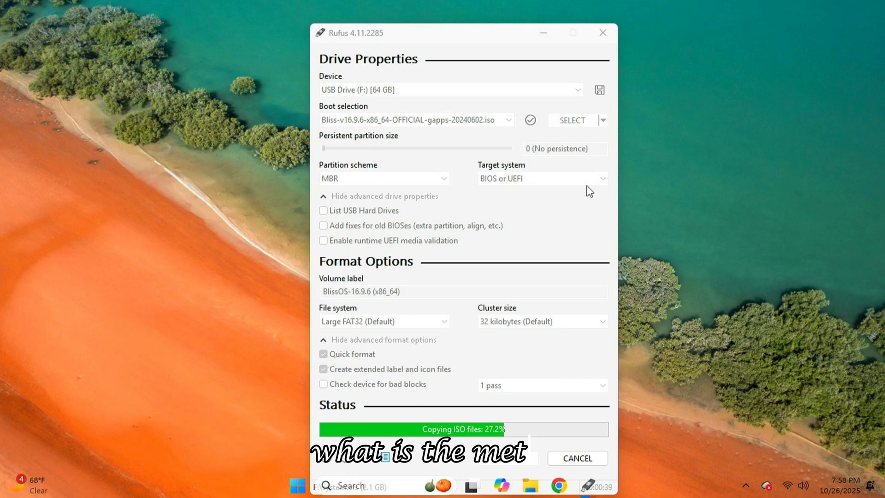
mouse_move(524, 250)
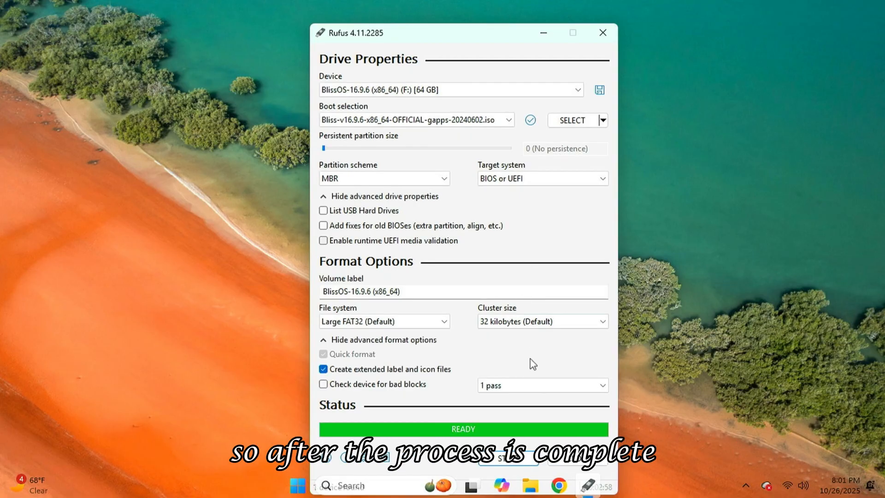
Step: Close Rufus, restart the PC and boot the UEFI USB partition from the boot menu
click(602, 32)
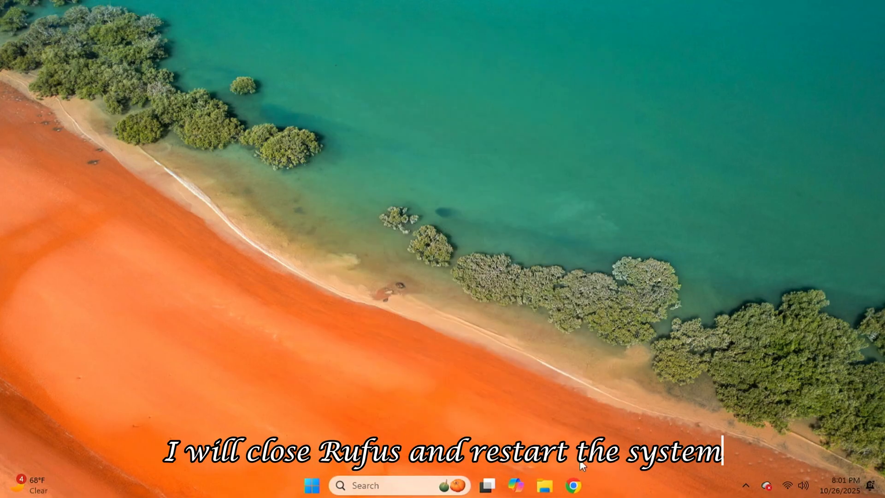
click(603, 441)
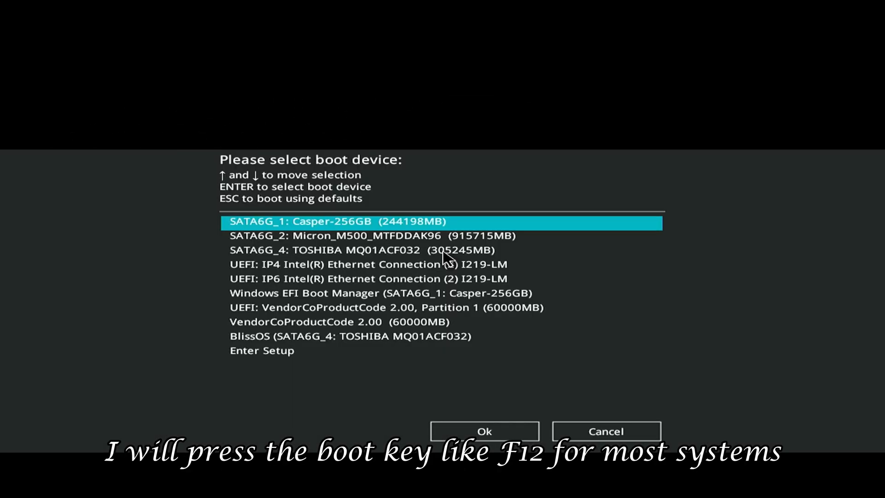
click(386, 307)
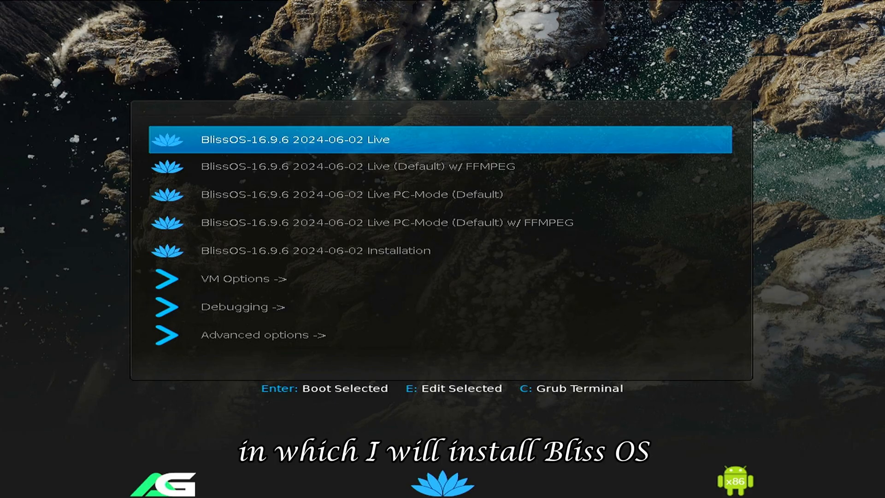
Step: Choose the Installation GRUB entry and answer yes to continue the installer
key(Down)
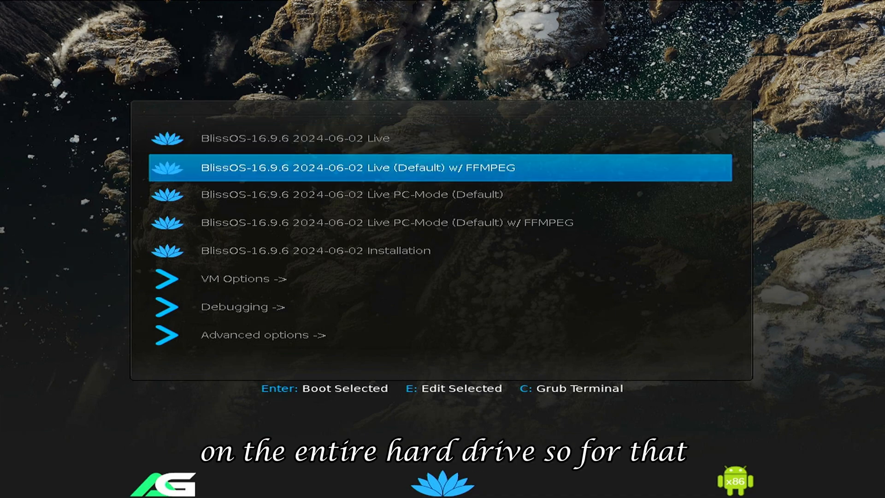
key(Return)
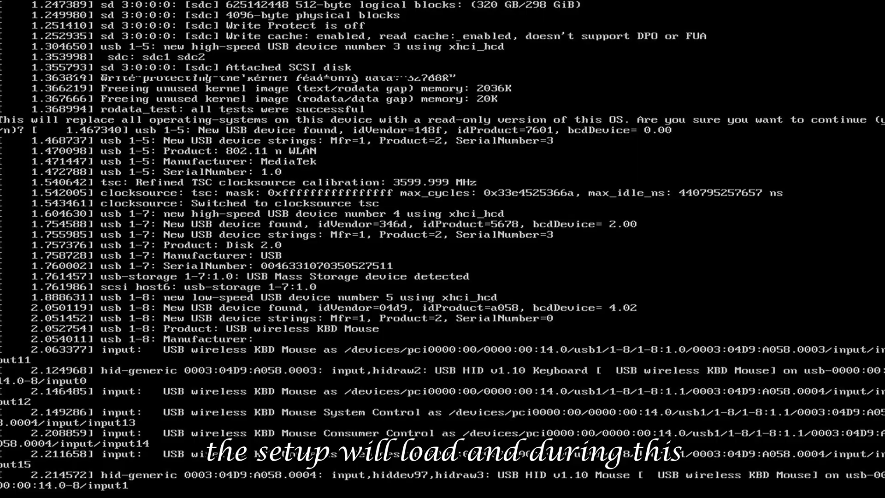
scroll(down, 3)
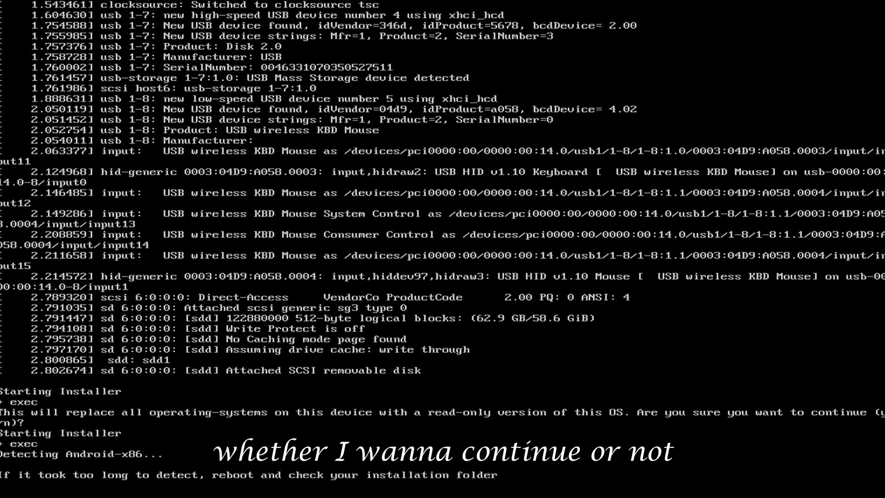
key(Return)
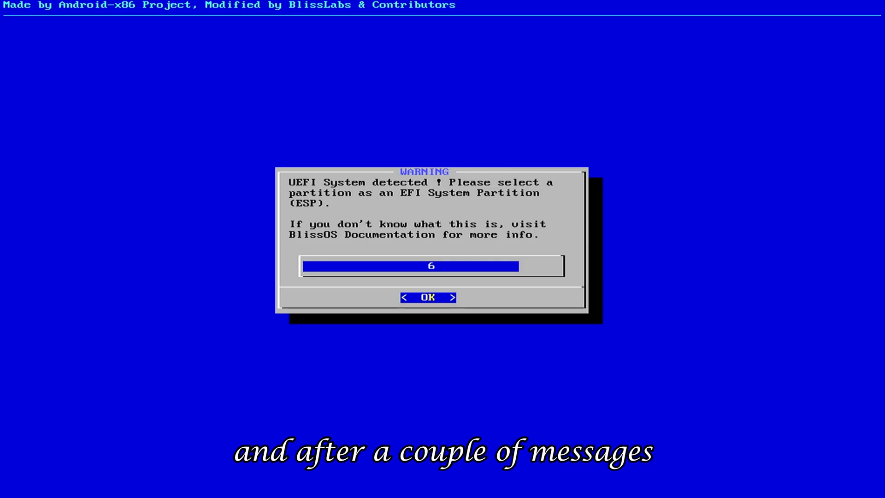
Step: Install BlissOS-16.9.6 onto the 298 GB TOSHIBA drive sdc, keeping the default BlissOS name and dismissing the Windows notice
click(427, 297)
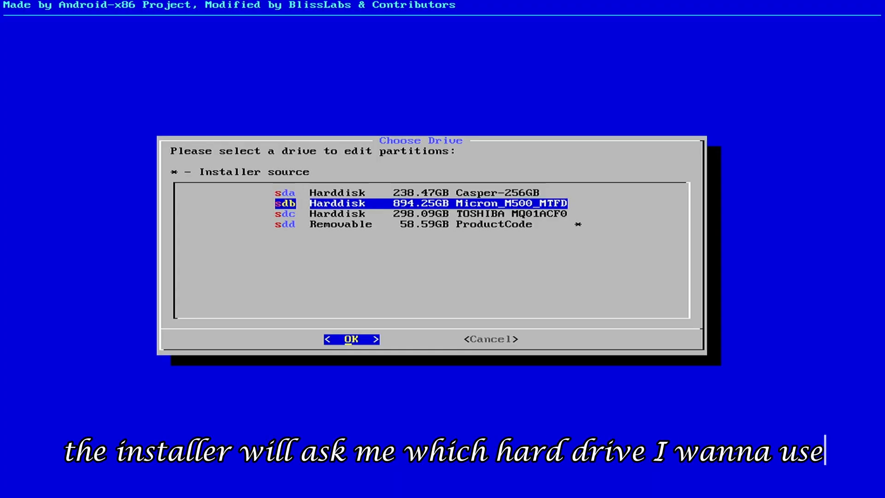
key(Down)
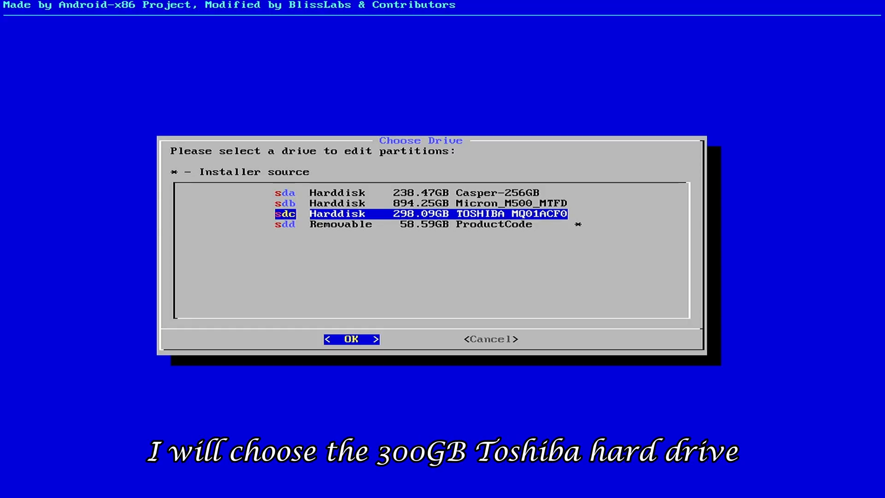
click(350, 338)
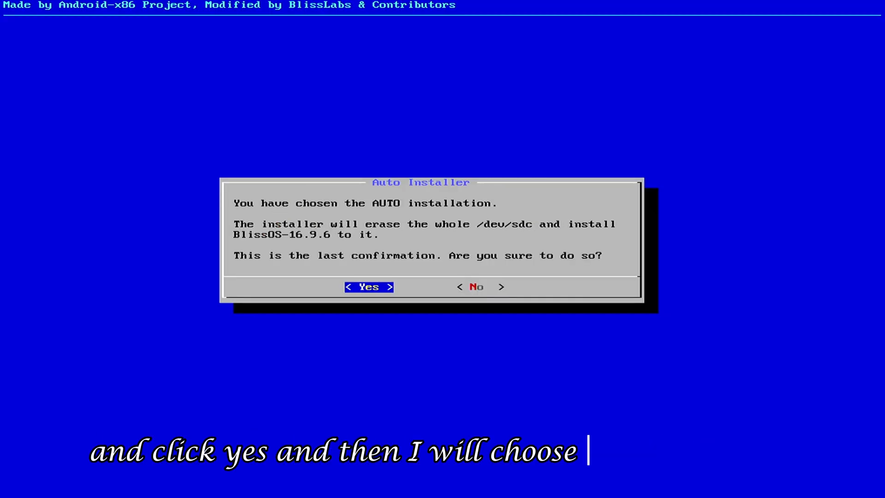
click(368, 287)
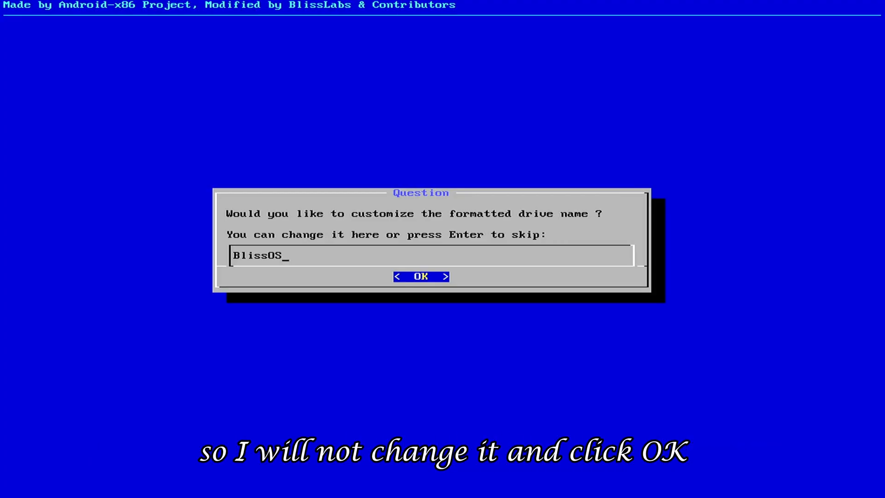
click(420, 275)
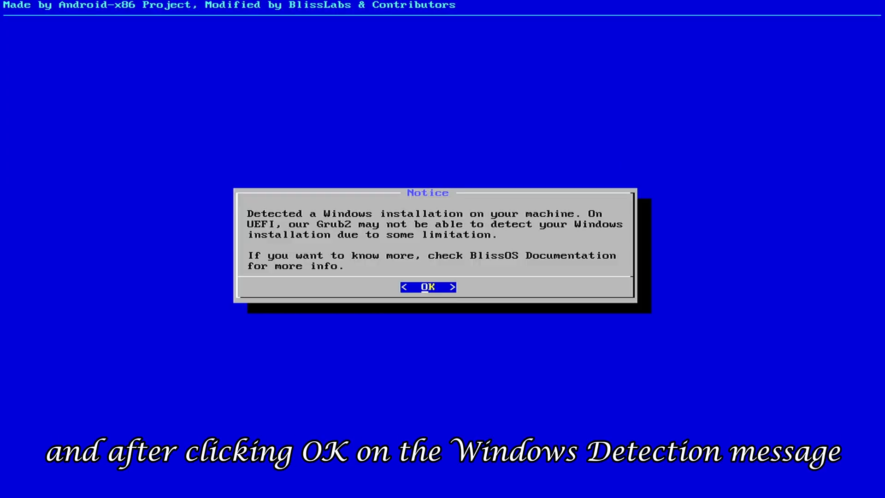
click(427, 287)
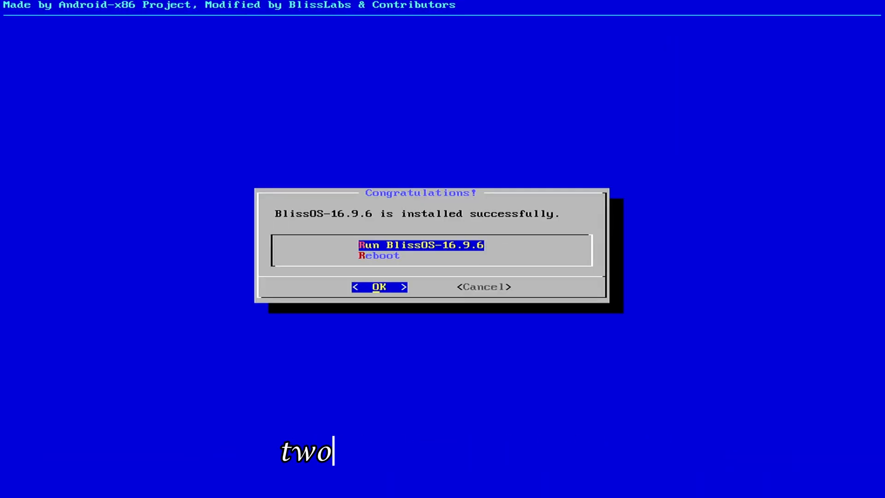
Step: Choose Run BlissOS-16.9.6 to boot the freshly installed system
text(run Bliss OS or reboot)
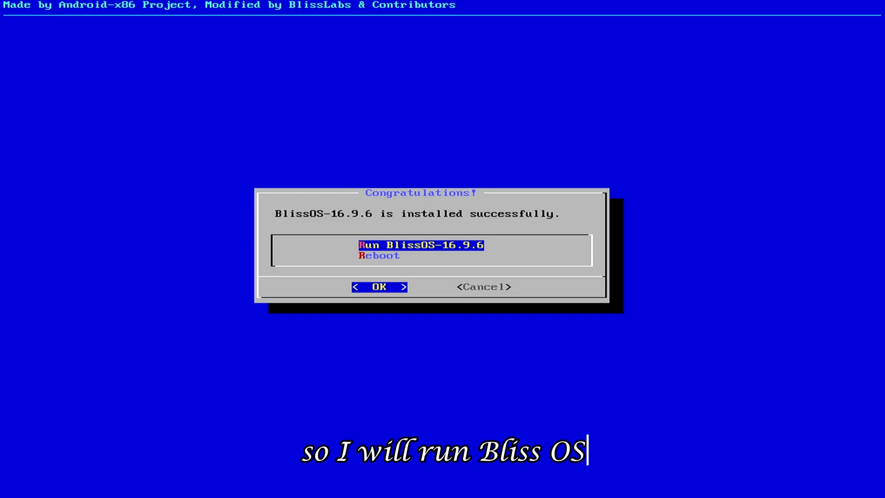
click(378, 287)
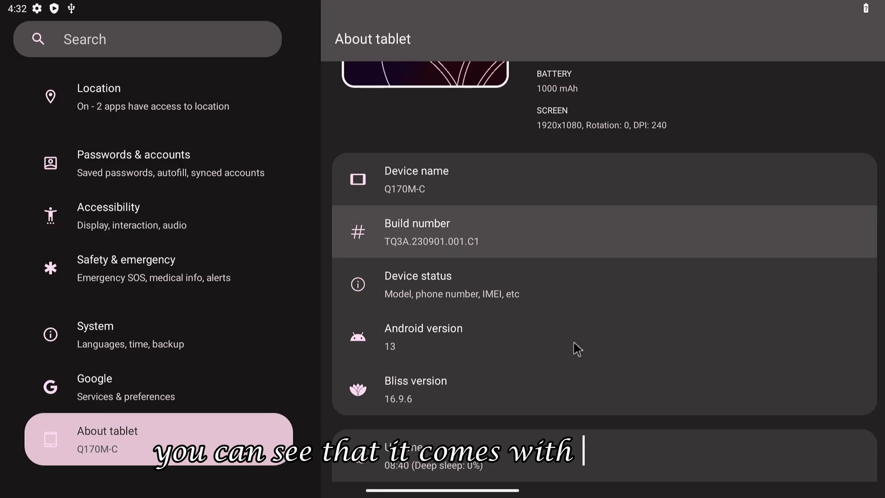
mouse_move(627, 399)
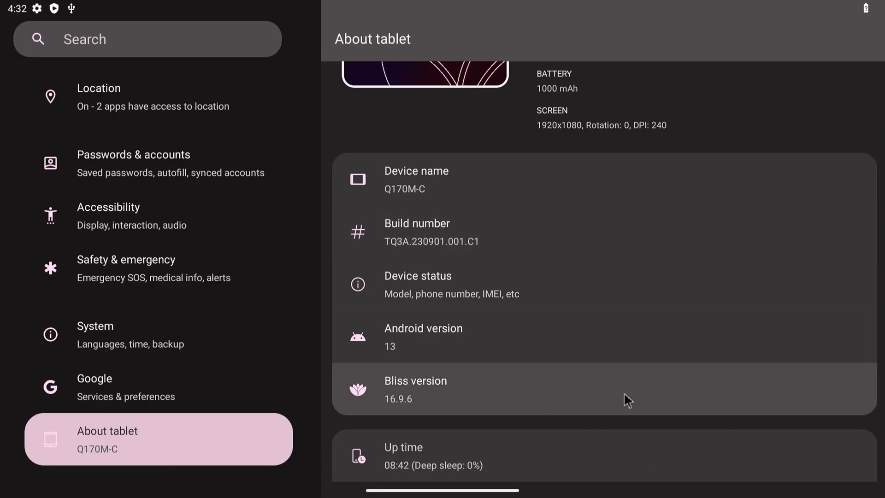
Step: Pull up the quick settings panel to reach the Power off, Restart, Sleep and Advanced options
scroll(up, 3)
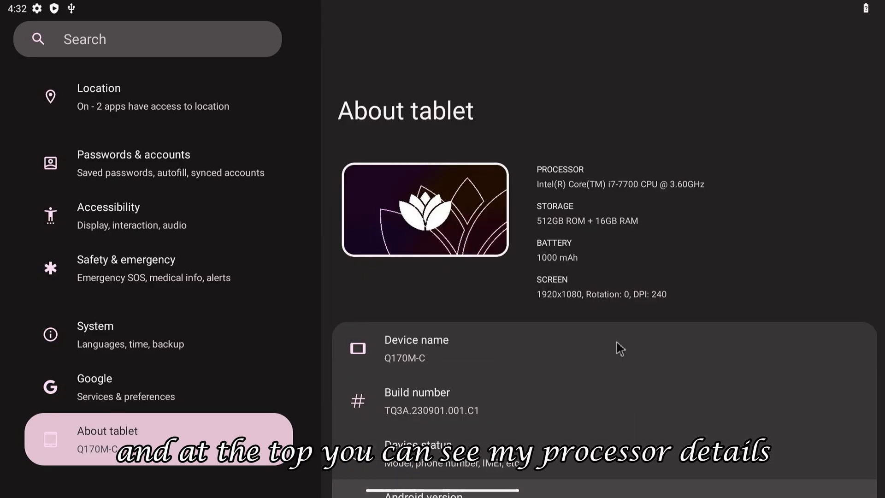
mouse_move(550, 230)
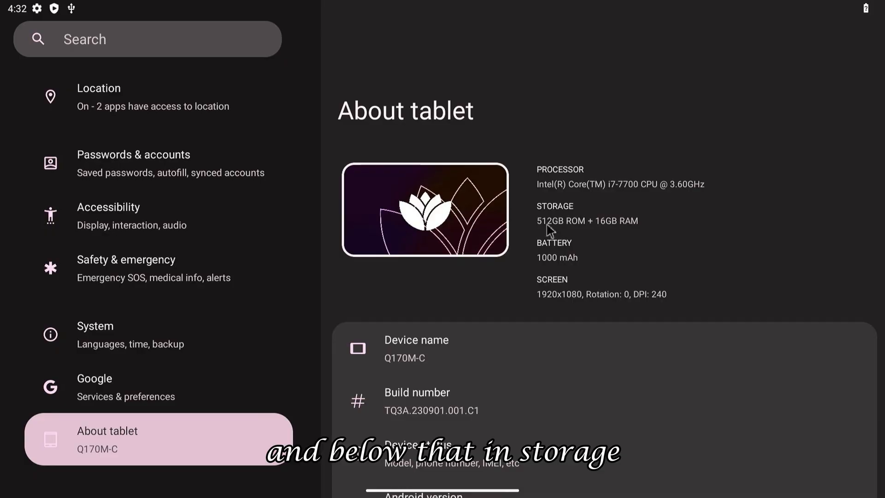
mouse_move(619, 238)
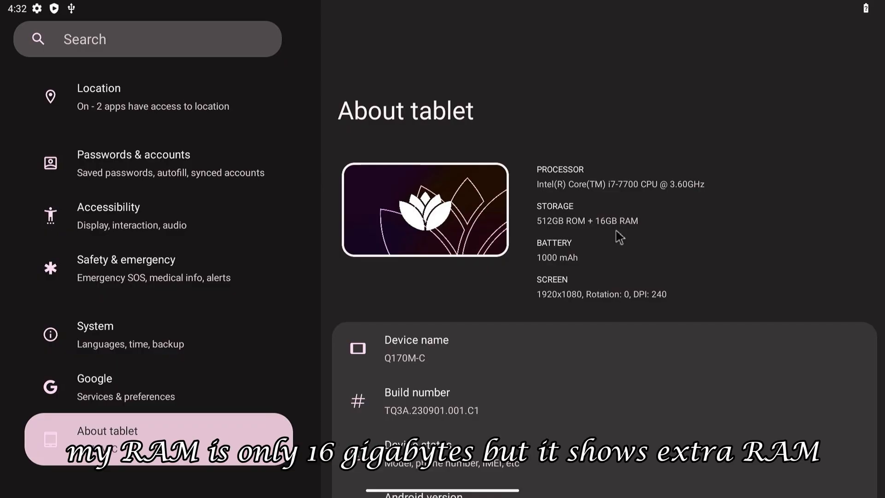
scroll(up, 3)
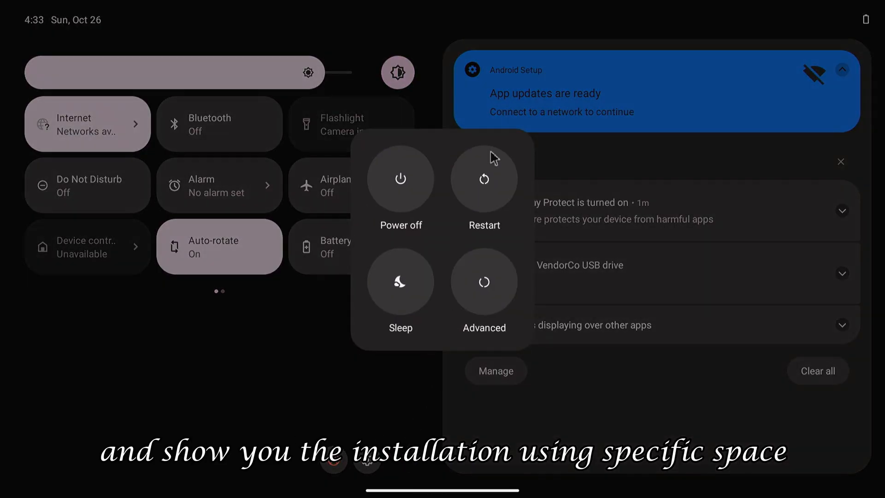
Step: Restart the system so it boots back into the Bliss OS installer
click(484, 178)
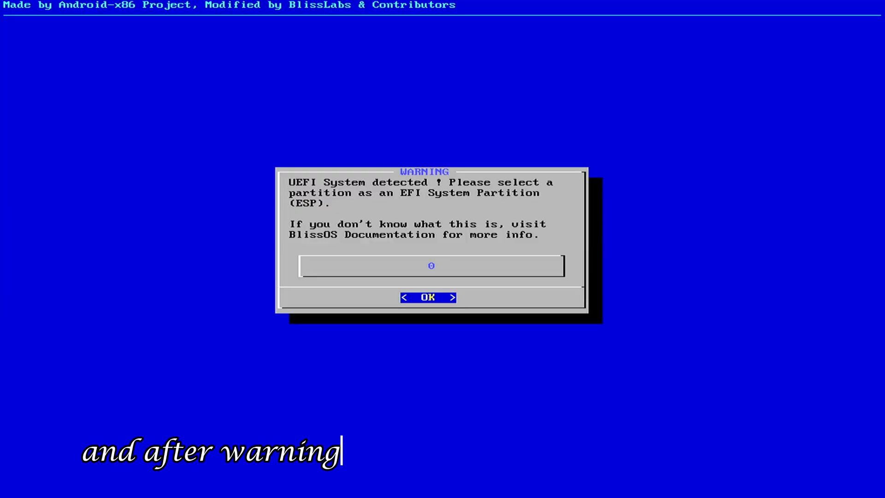
Step: Dismiss the EFI warning, choose Create/Modify partitions and highlight the 298GB TOSHIBA drive sdc
click(427, 296)
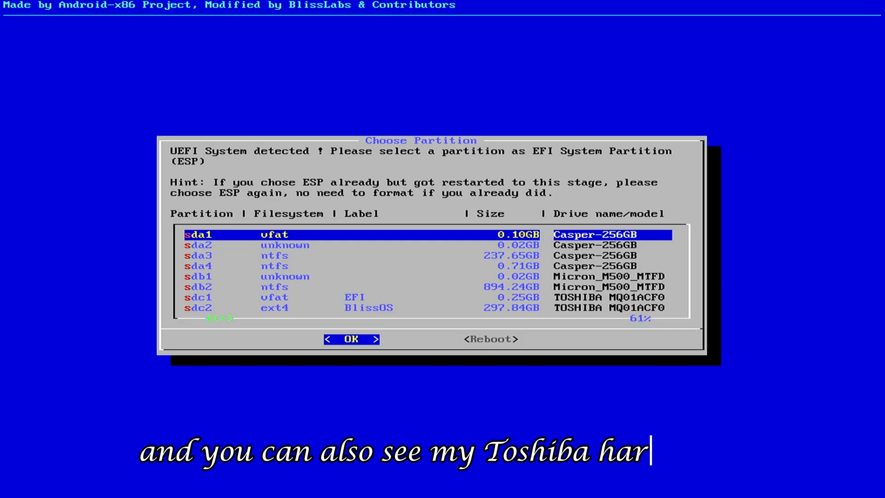
scroll(down, 3)
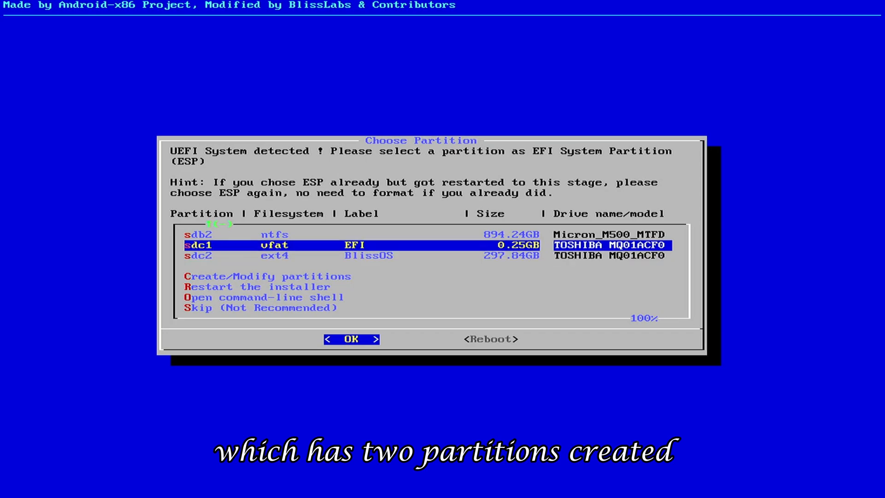
key(Down)
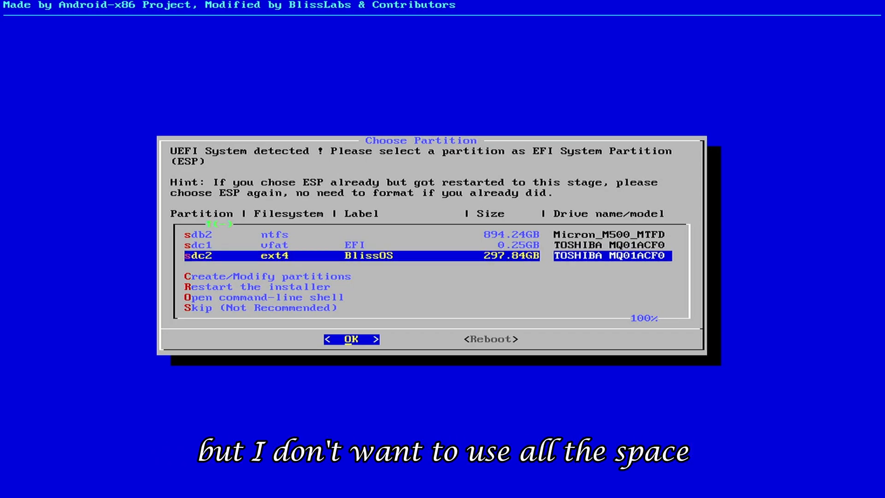
key(Down)
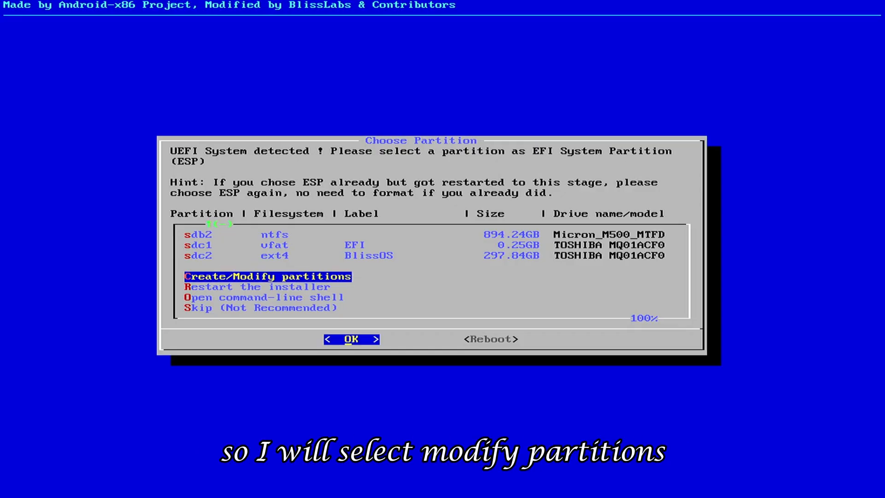
click(350, 338)
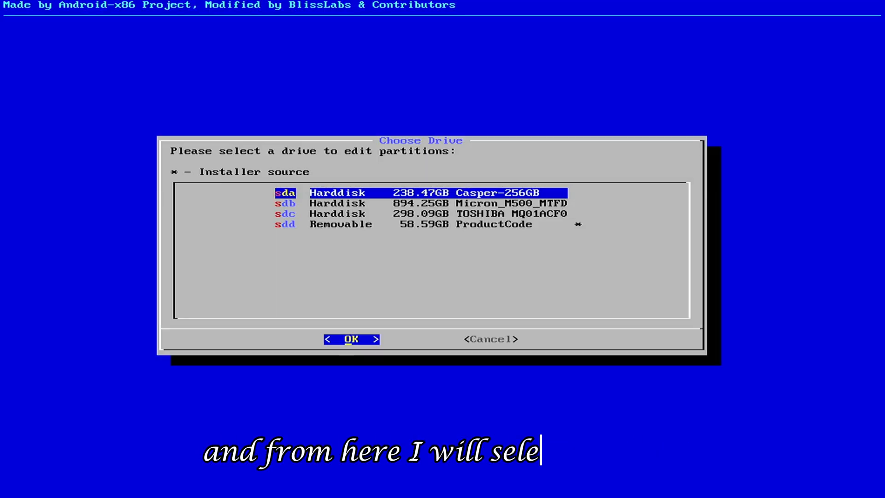
click(420, 213)
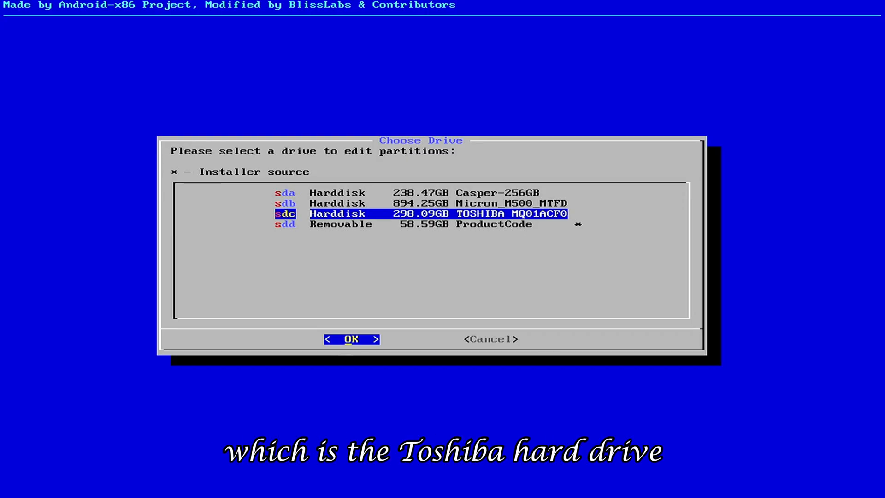
Step: In cfdisk, delete both existing partitions and create a 5G EFI System partition
click(350, 338)
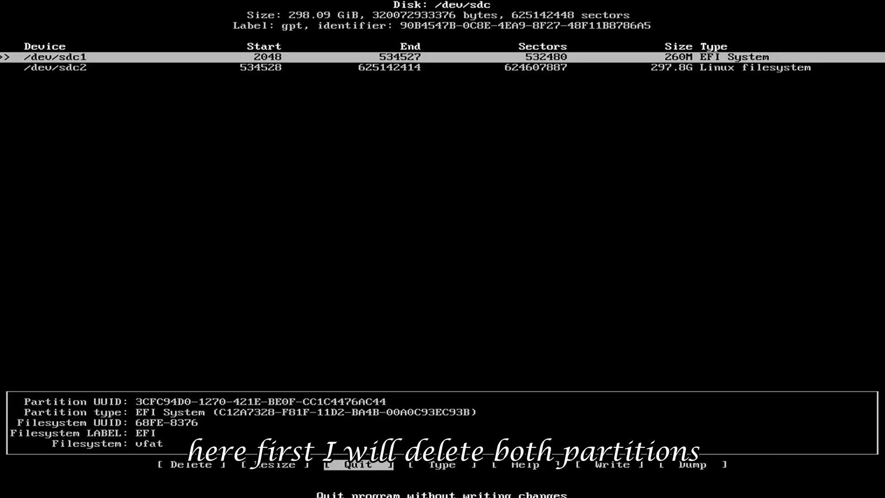
click(191, 464)
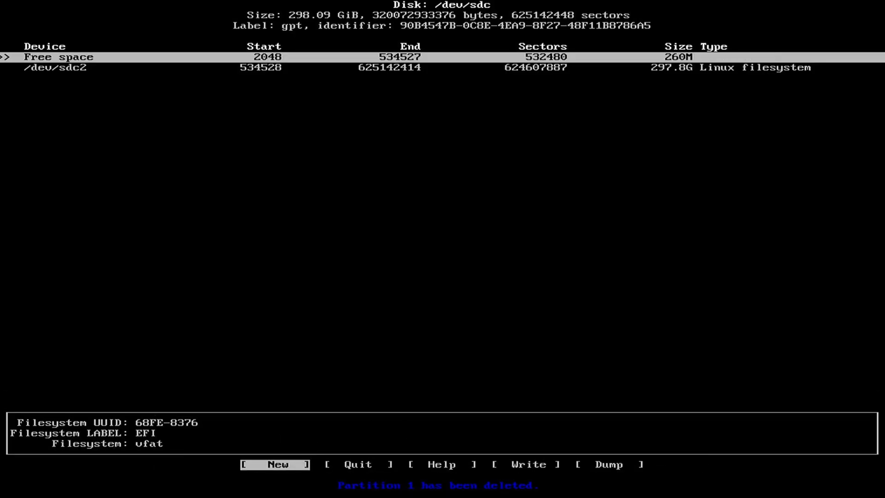
key(Down)
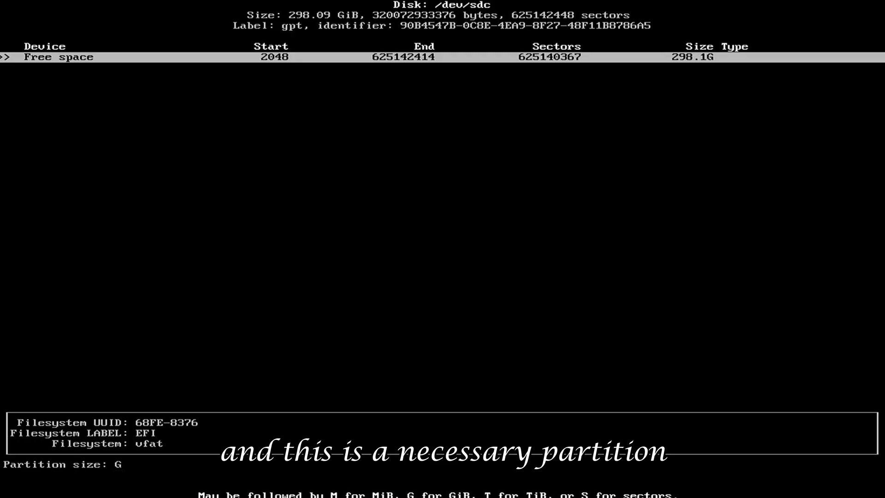
text(5)
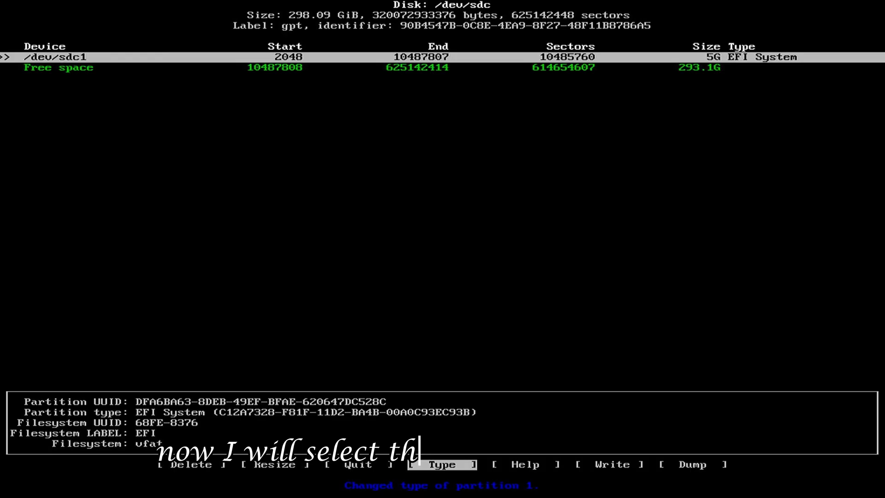
Step: Create a 150G Linux filesystem partition in the free space and write the layout to disk
key(Down)
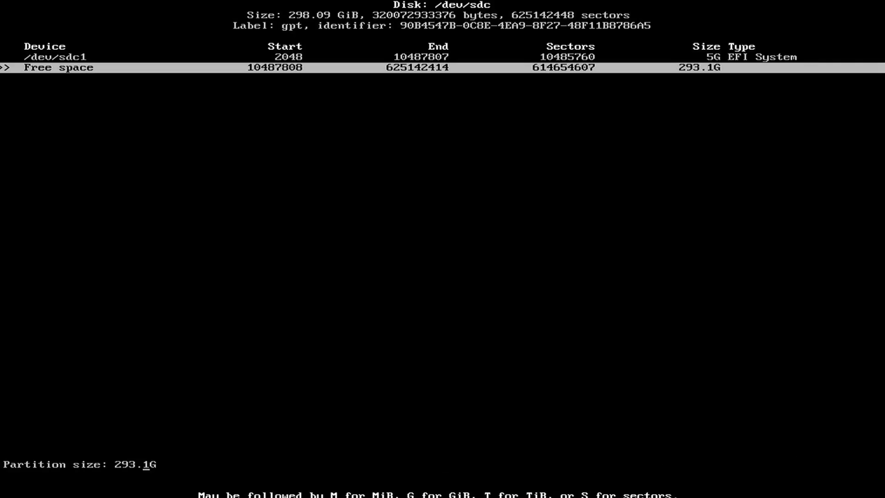
text(150G)
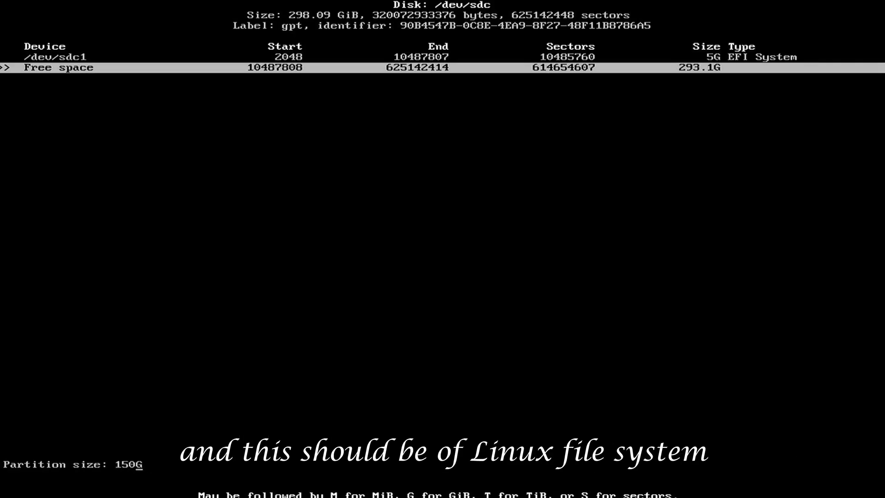
key(Return)
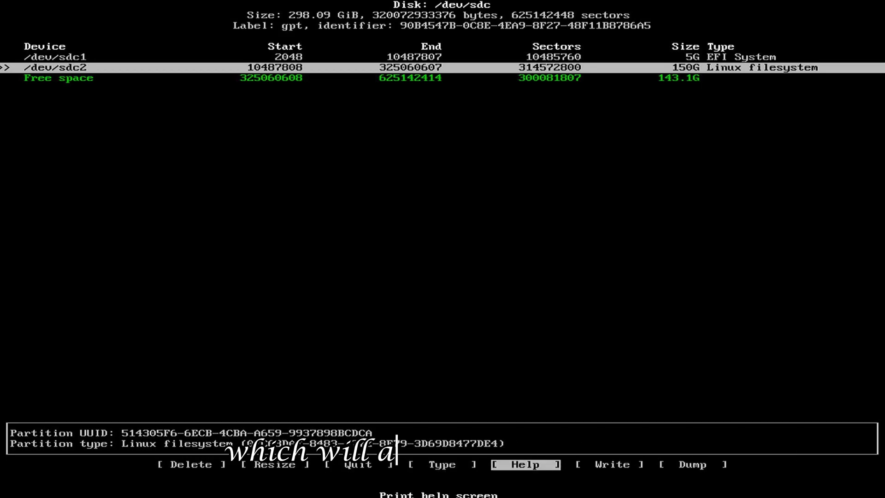
click(612, 464)
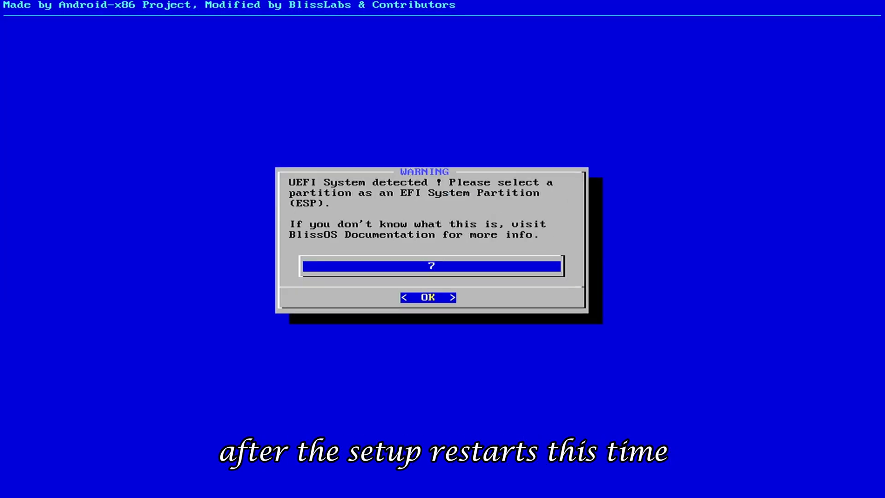
Step: Use the 5GB sdc1 partition as the EFI System Partition, formatted fat32 and named ESP
click(428, 297)
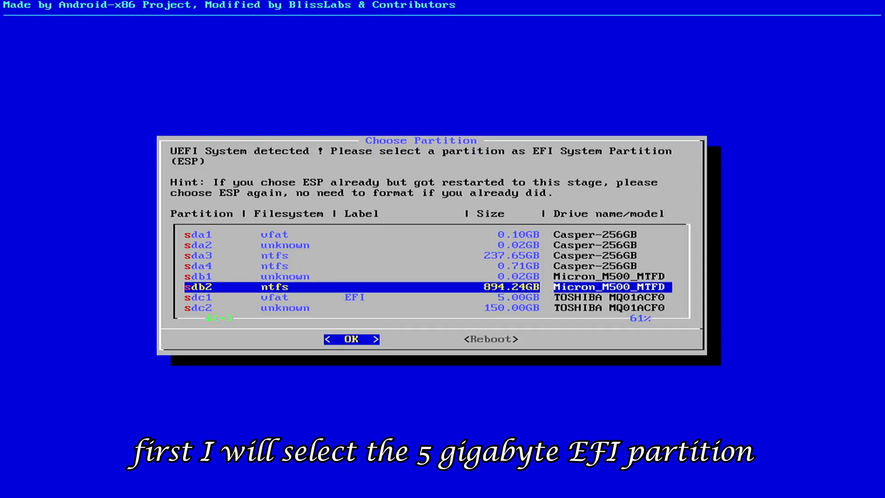
key(Down)
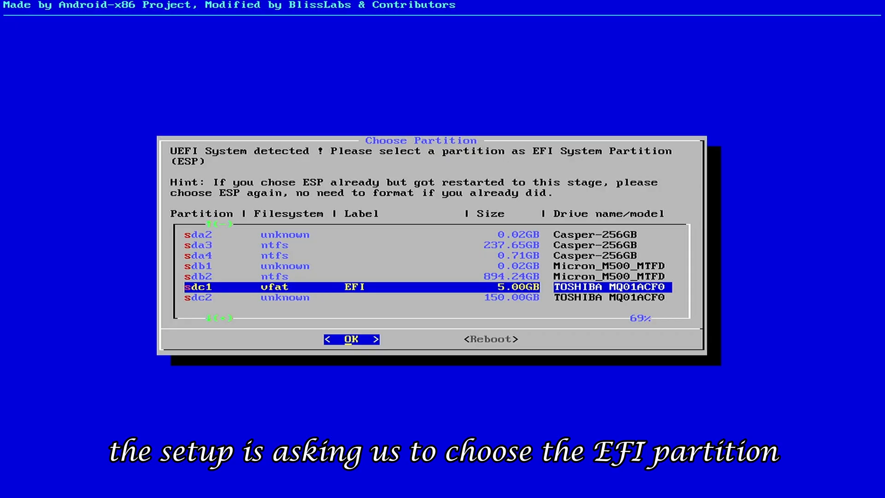
click(350, 338)
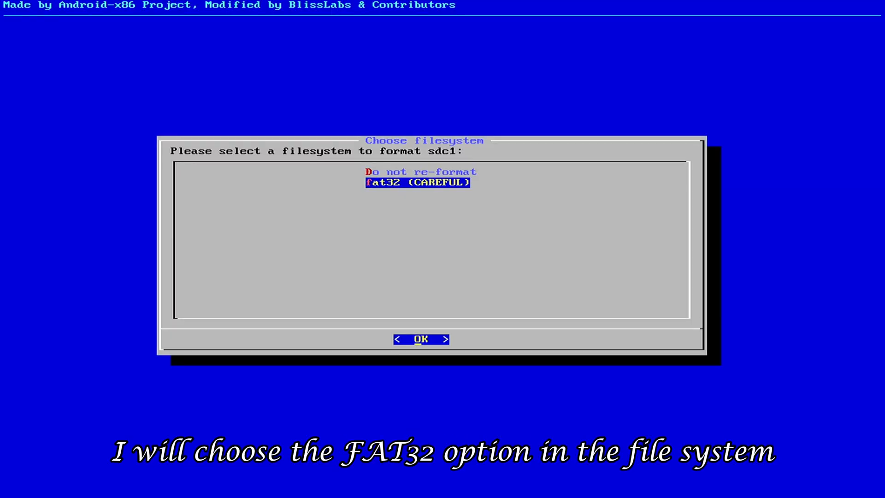
click(420, 338)
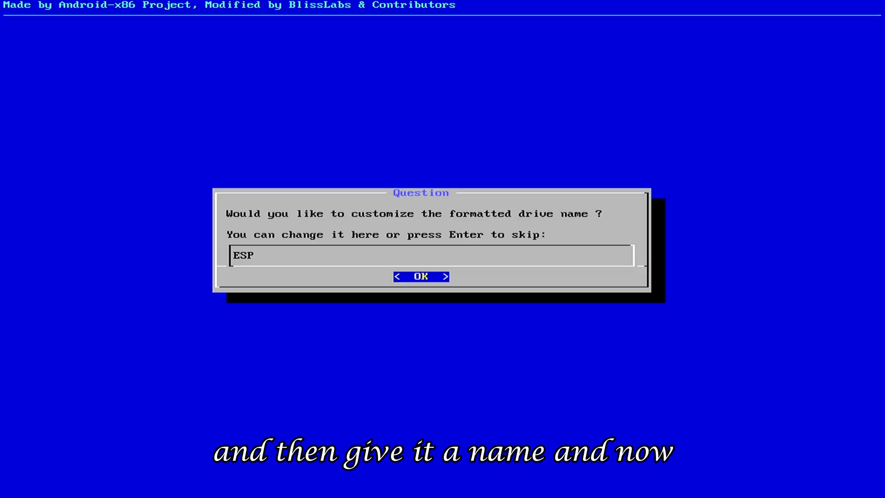
click(420, 275)
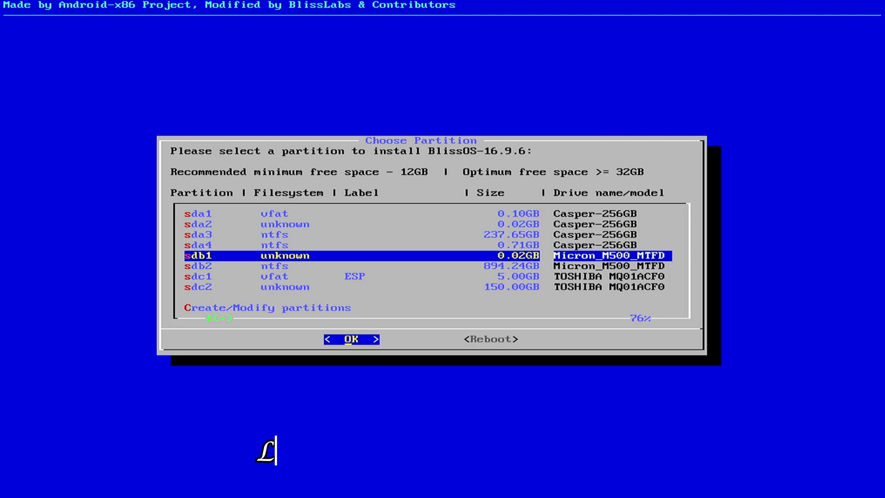
Step: Install BlissOS-16.9.6 to the 150GB sdc2 partition as ext4 with the Grub2 EFI Bootloader
click(350, 339)
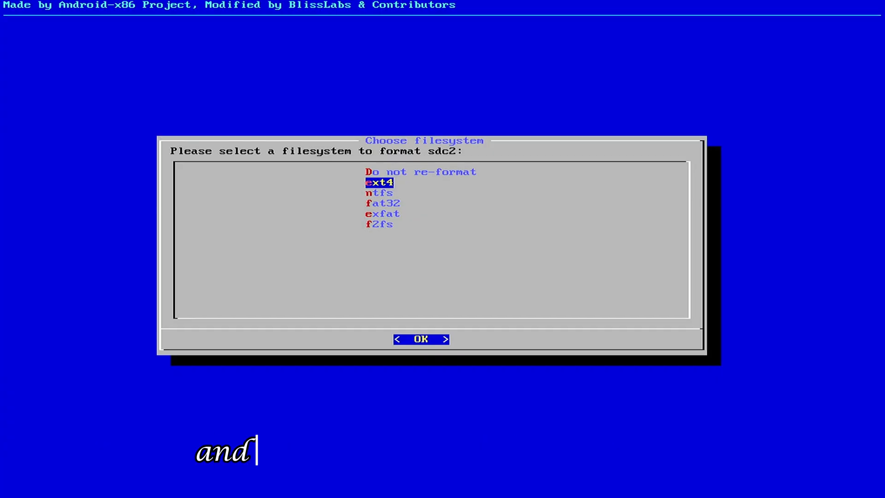
click(420, 338)
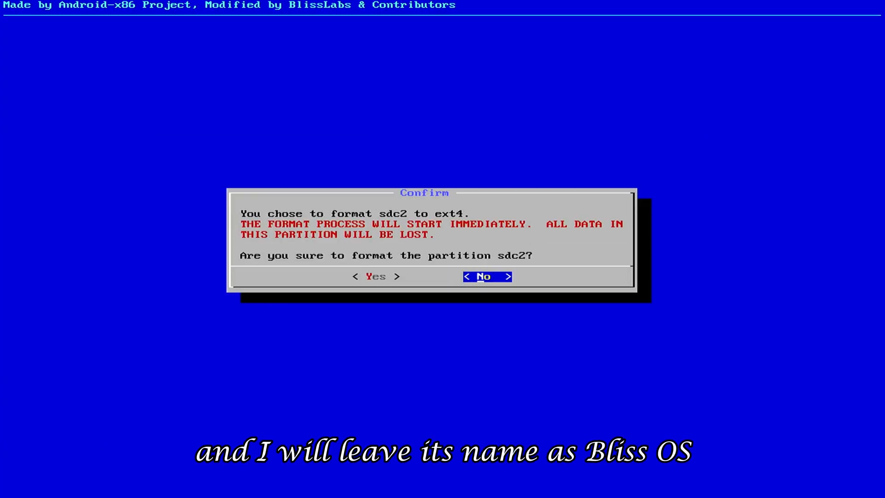
click(375, 277)
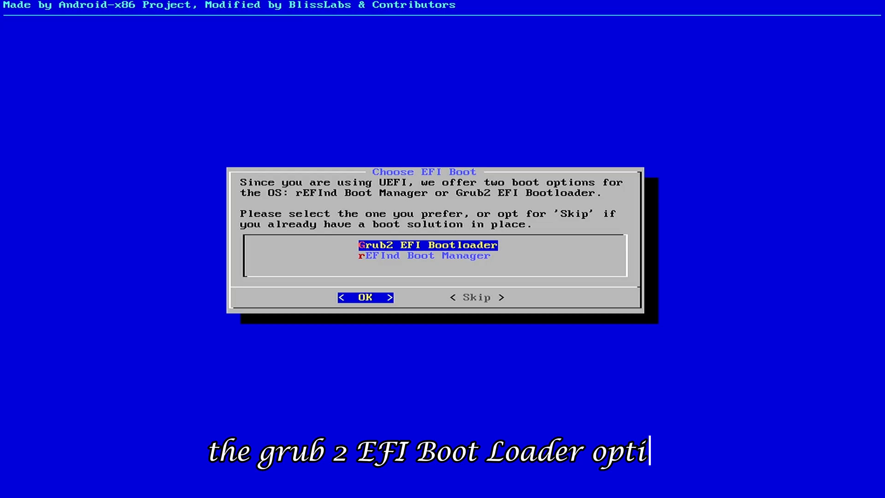
click(365, 298)
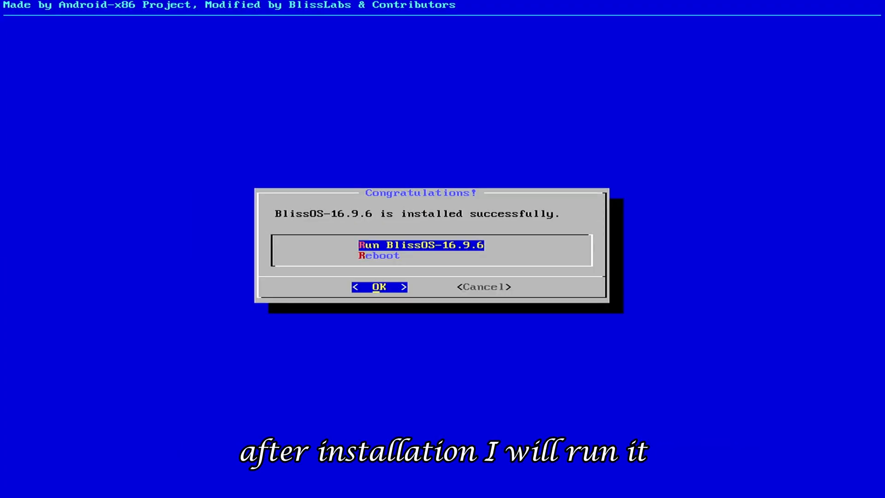
Step: Run the new BlissOS, accept Google services and skip the screen lock
click(378, 287)
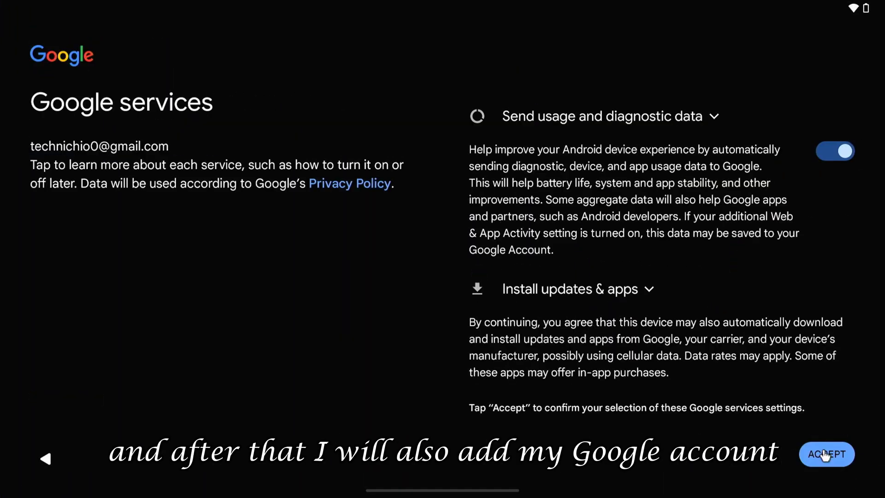
click(826, 454)
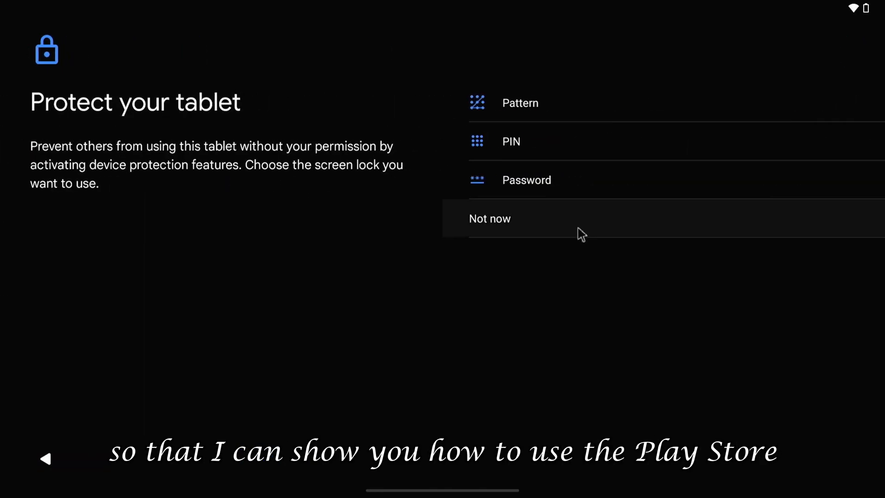
click(490, 219)
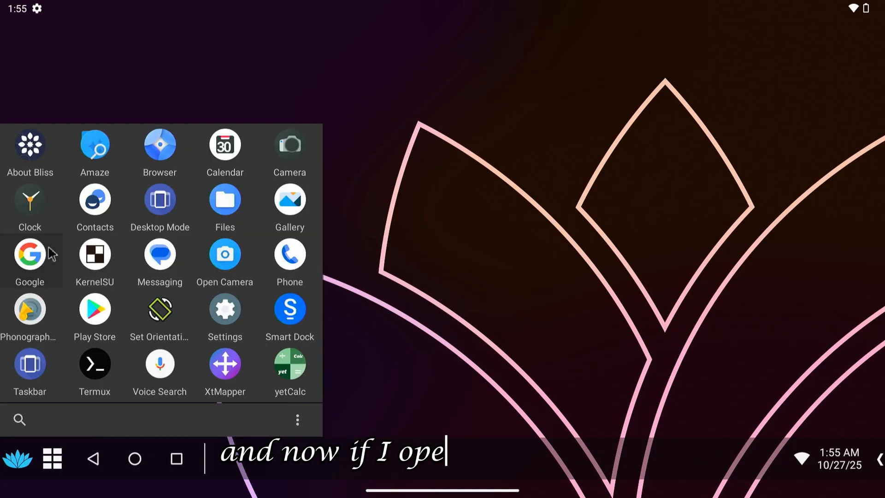
Step: Launch Play Store, dismiss the notification prompt and browse the popular games collection
click(94, 309)
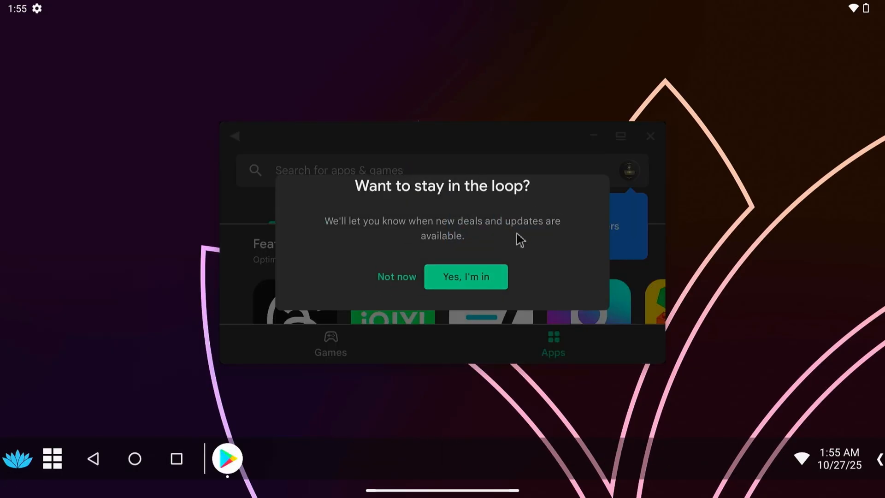
click(396, 276)
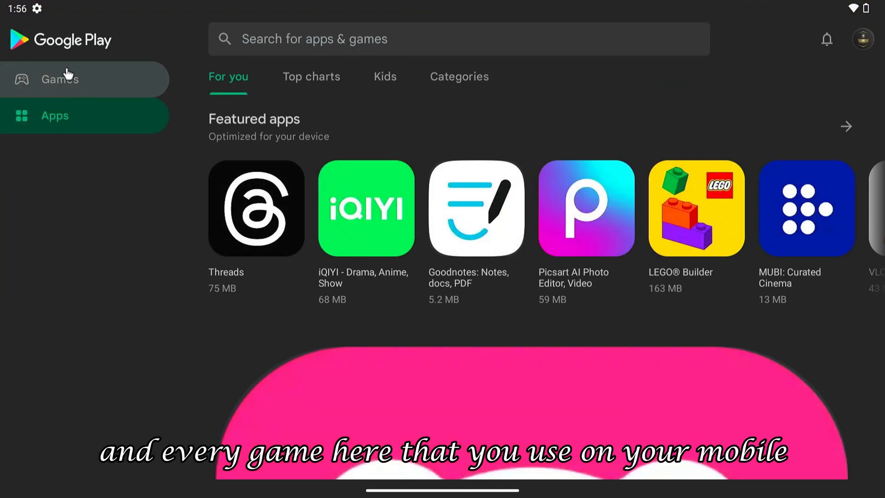
click(59, 79)
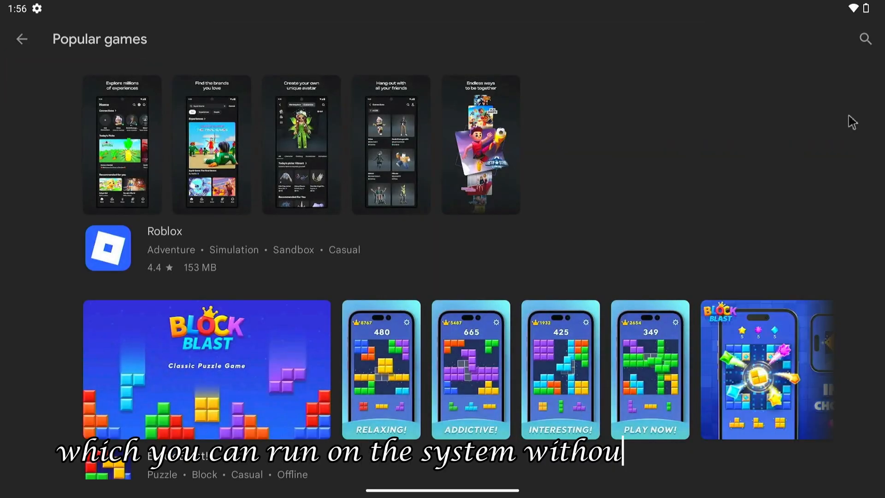
scroll(down, 3)
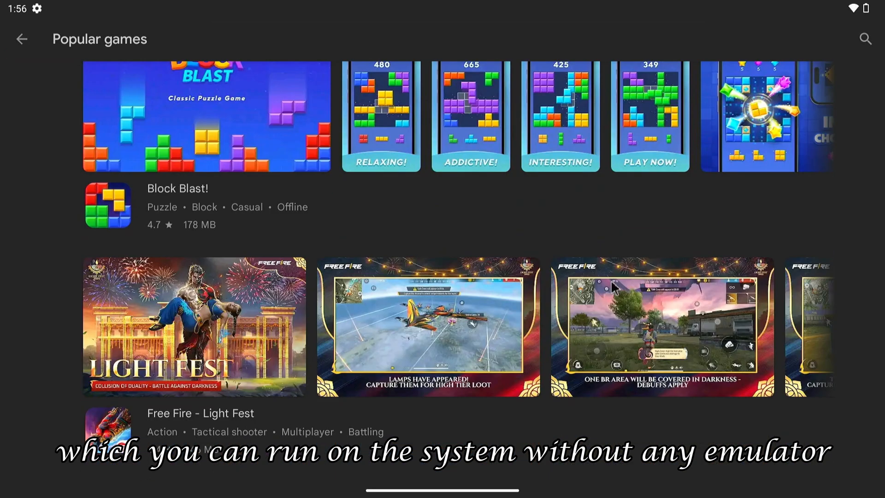
click(21, 38)
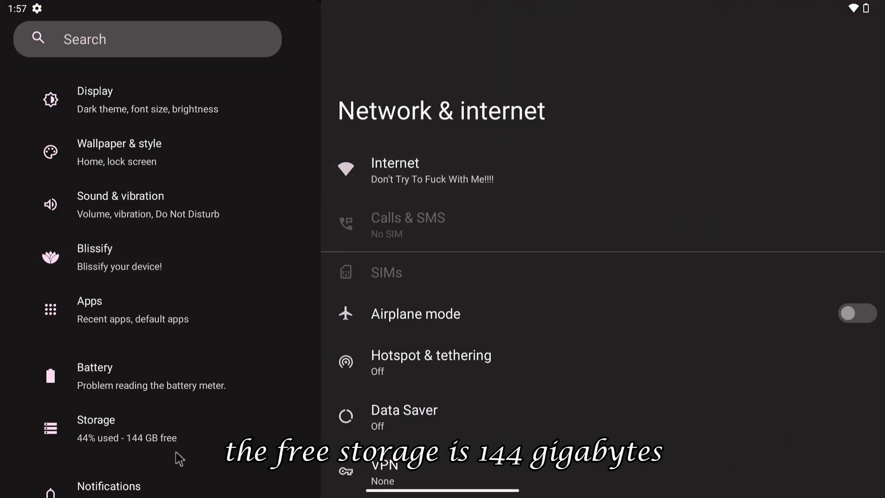
Step: View storage usage in Settings, then restart the device from the quick settings power menu
click(112, 429)
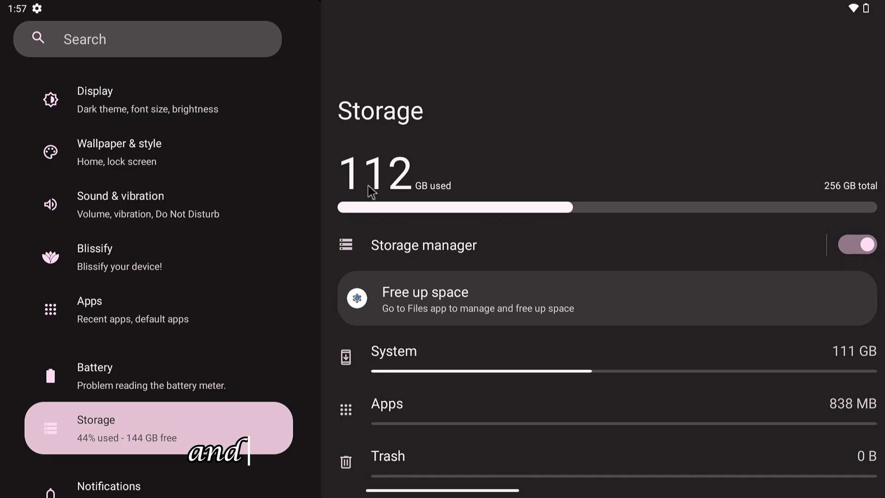
mouse_move(676, 330)
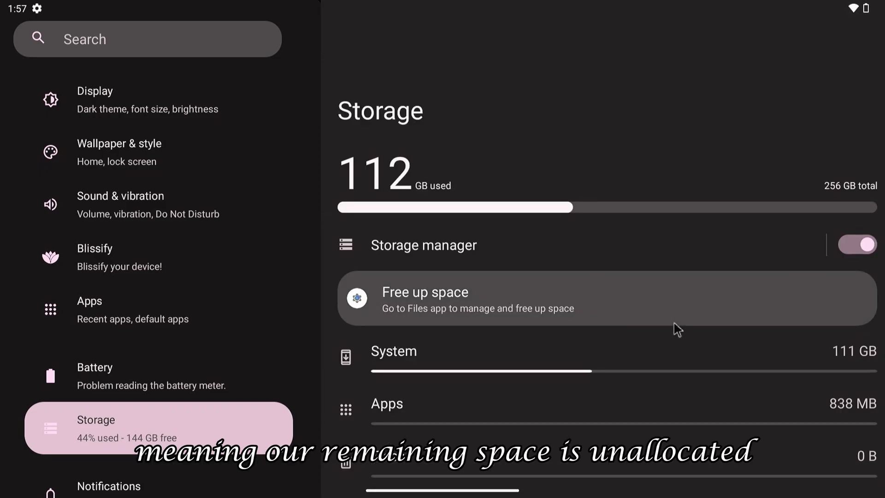
click(134, 458)
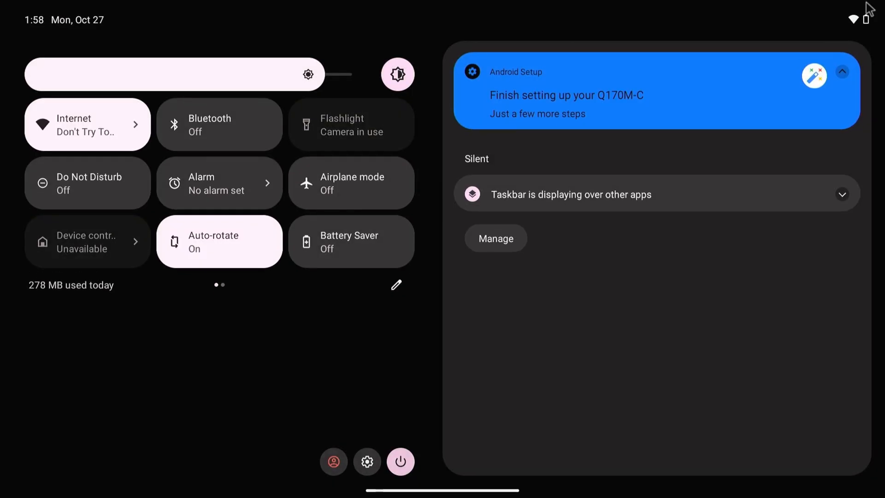
click(400, 461)
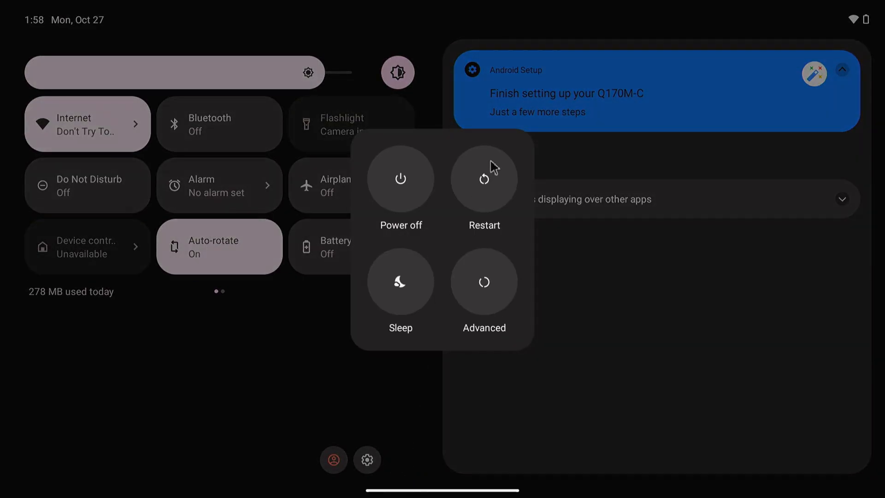
click(483, 179)
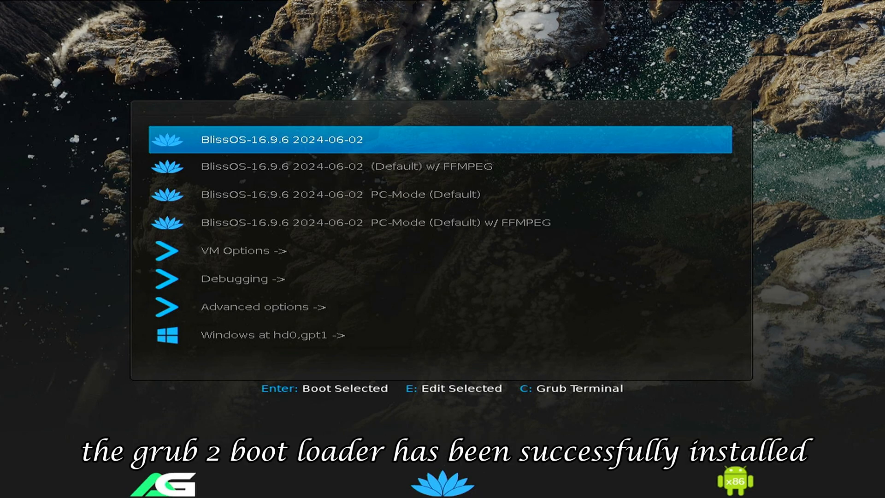
Step: Boot 'Windows at hd0,gpt1' from the GRUB menu
key(Down)
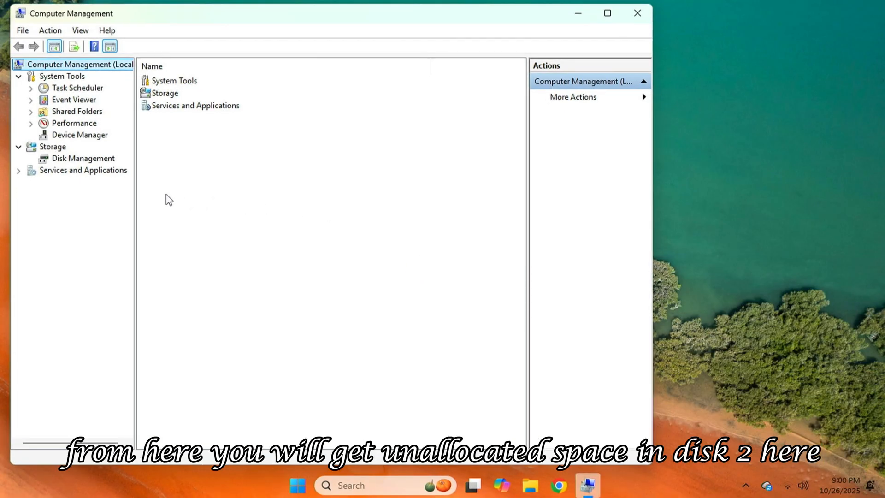
Step: In Disk Management, create a new simple volume of maximum size from Disk 2's 143GB unallocated space
click(84, 157)
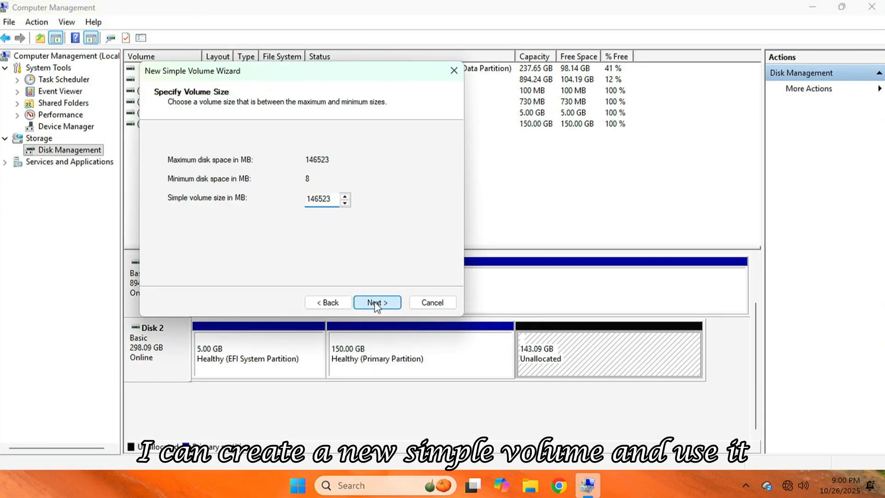
click(376, 302)
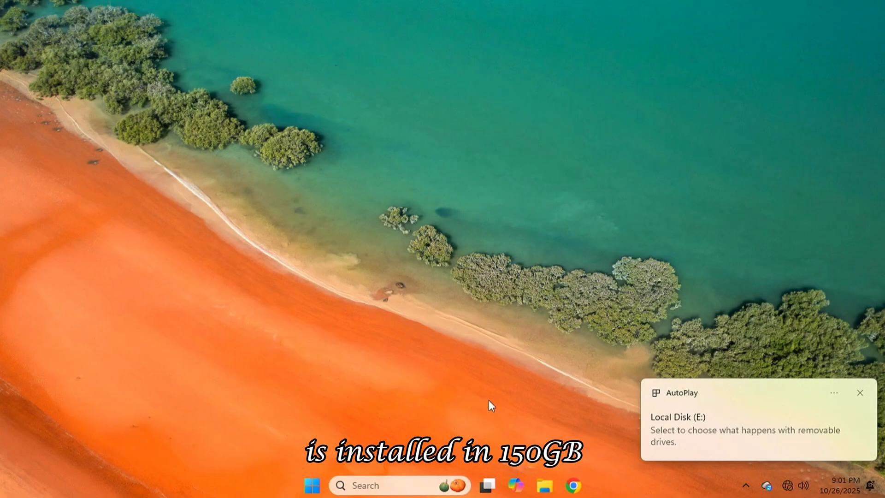
Step: Verify Local Disk (E:) shows 142 GB free of 143 GB under This PC, then browse D: and C:
click(542, 485)
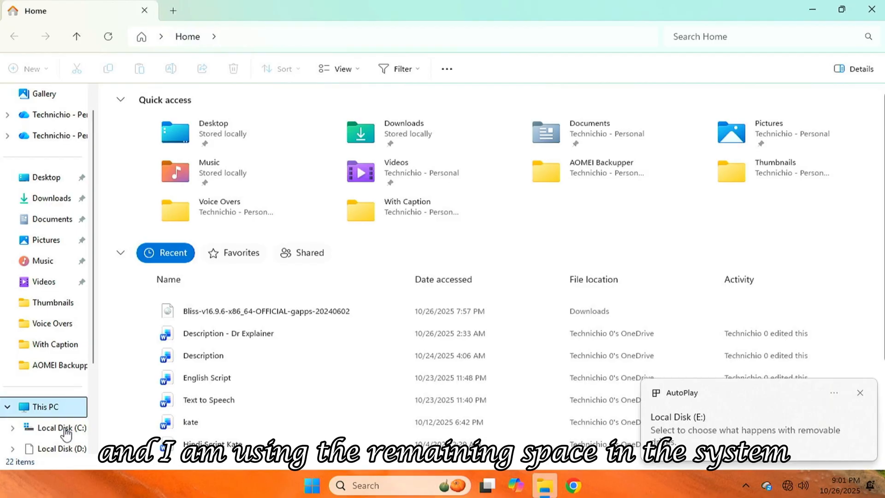
click(45, 406)
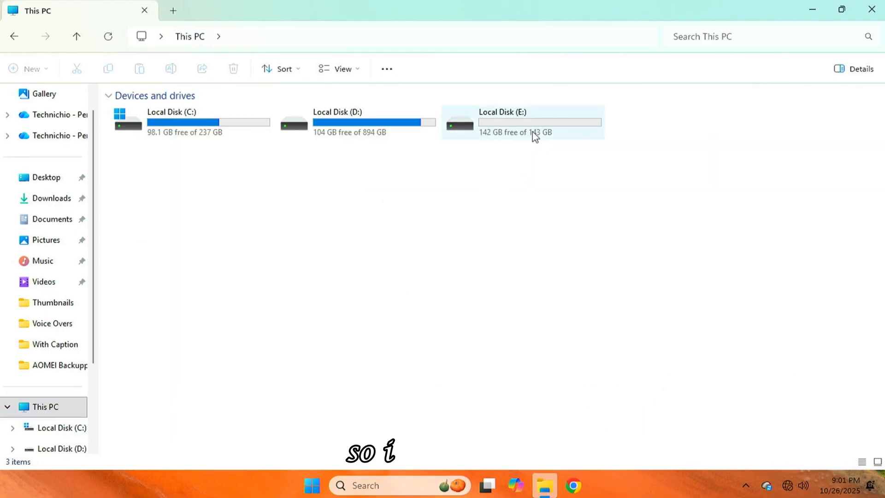
click(521, 122)
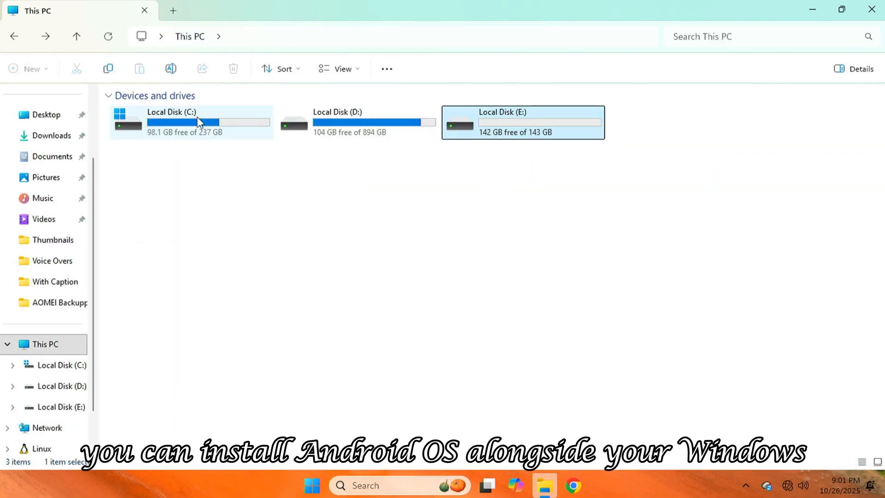
double_click(336, 121)
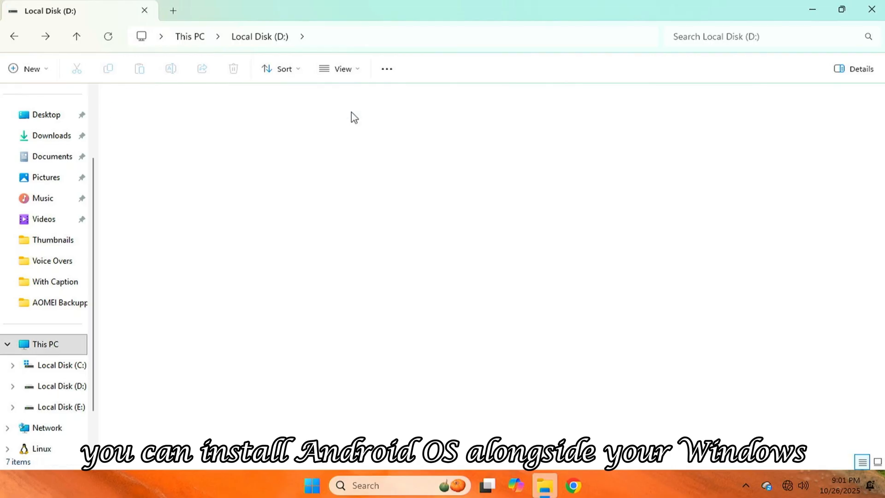
click(62, 365)
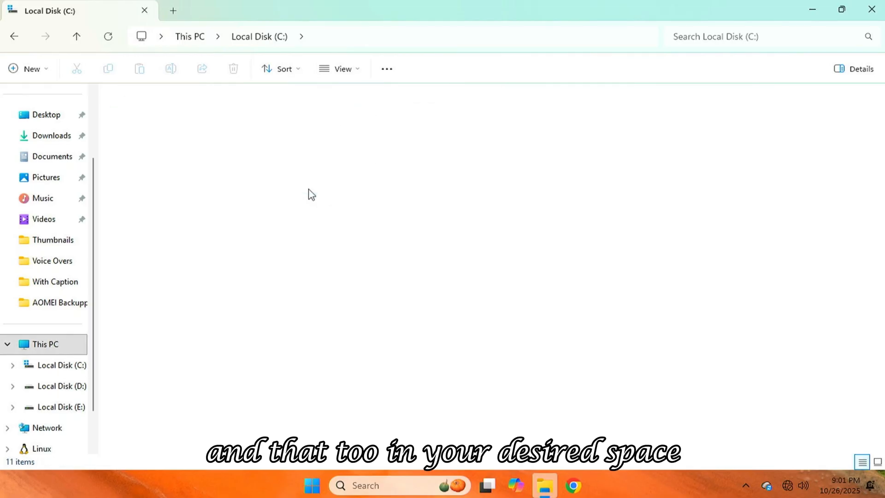